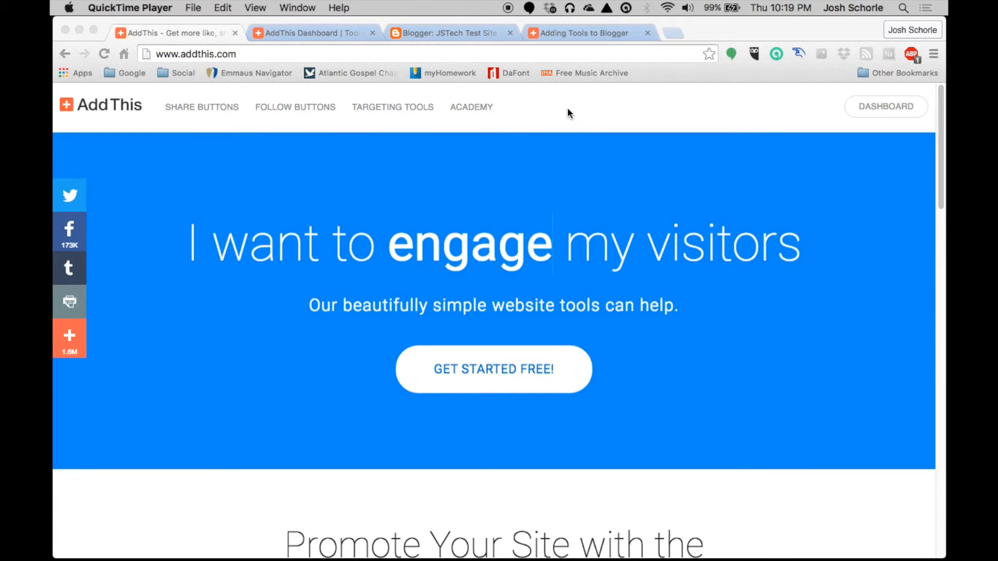
Step: Open Tools > Share Buttons in the AddThis dashboard and scroll through the gallery
double_click(470, 243)
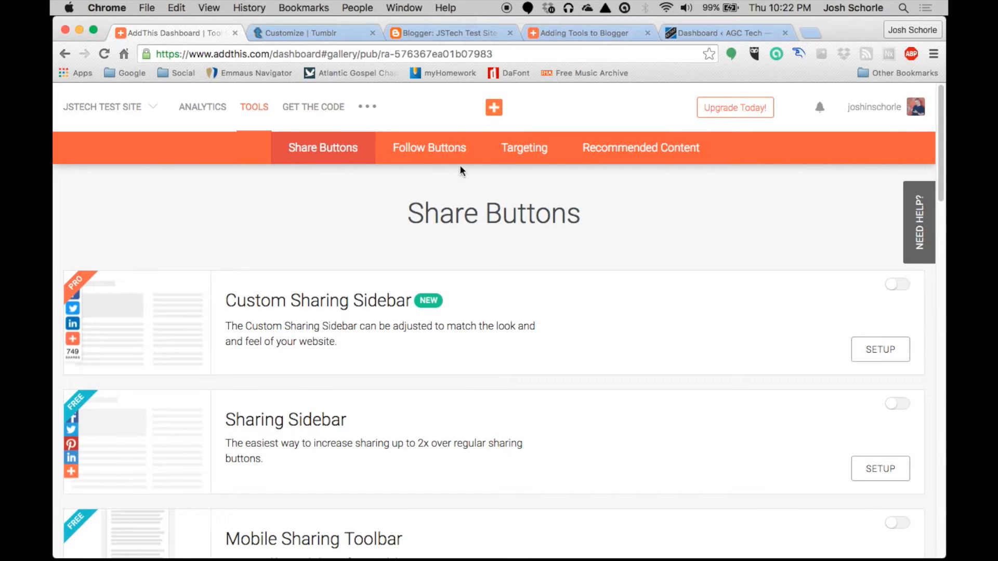
mouse_move(329, 205)
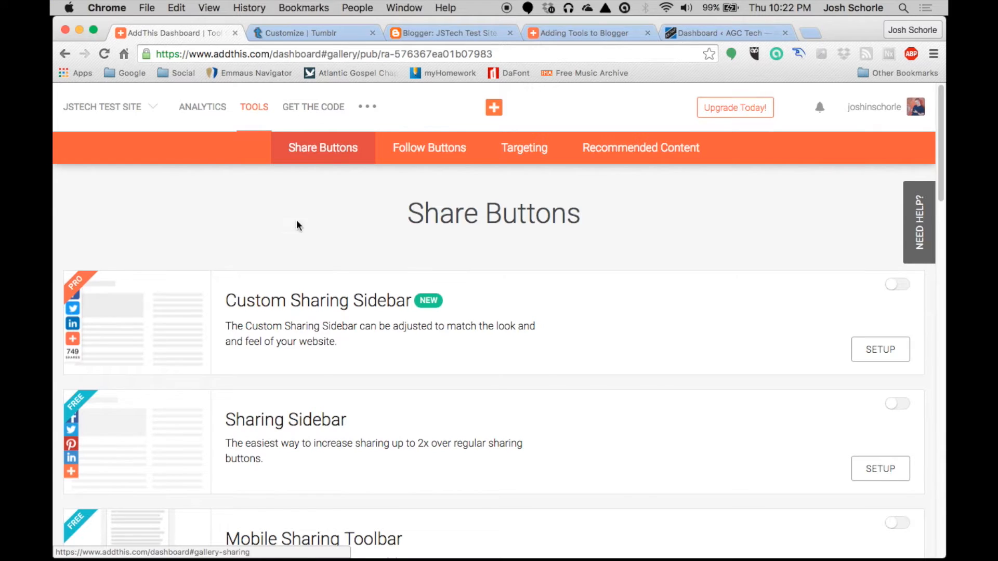
scroll(down, 3)
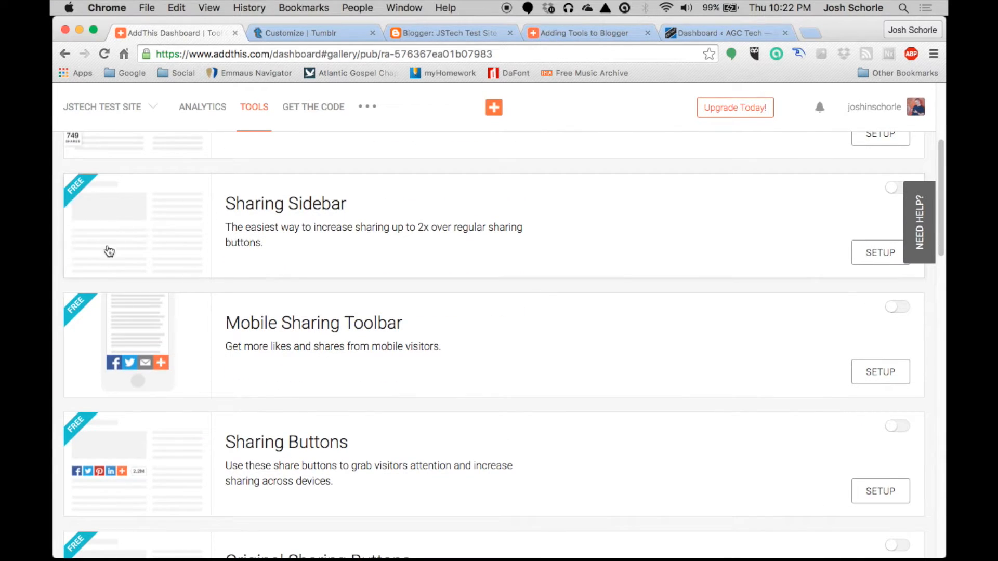
scroll(down, 3)
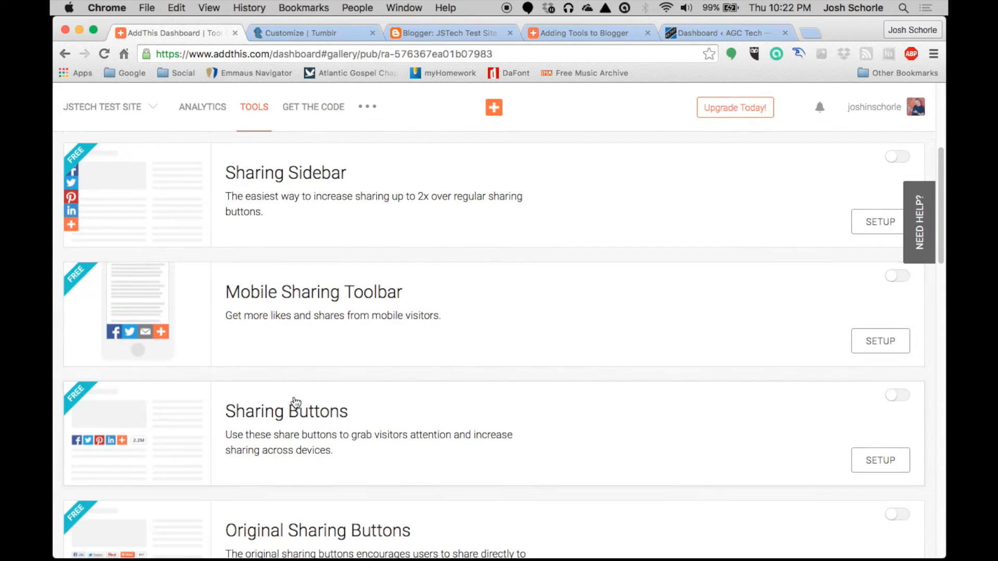
scroll(down, 3)
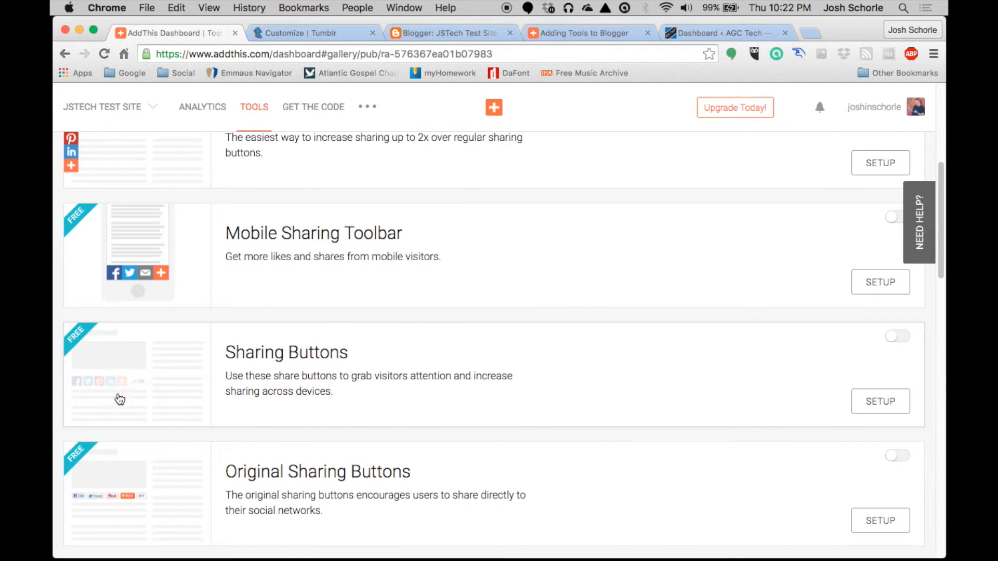
scroll(down, 3)
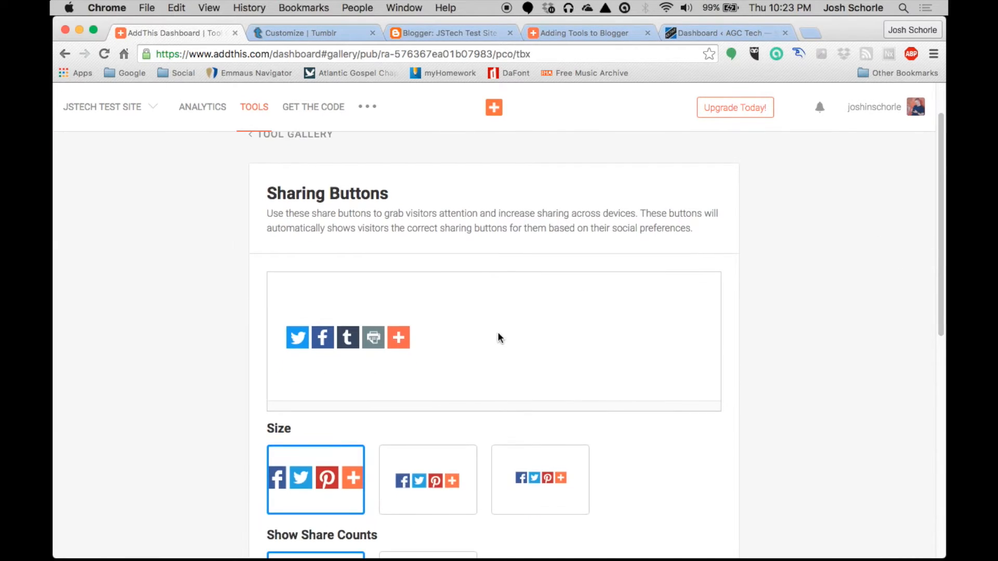
Step: Select your own services, adding Tumblr and AddThis beside Facebook, Twitter, Pinterest, then activate
scroll(down, 3)
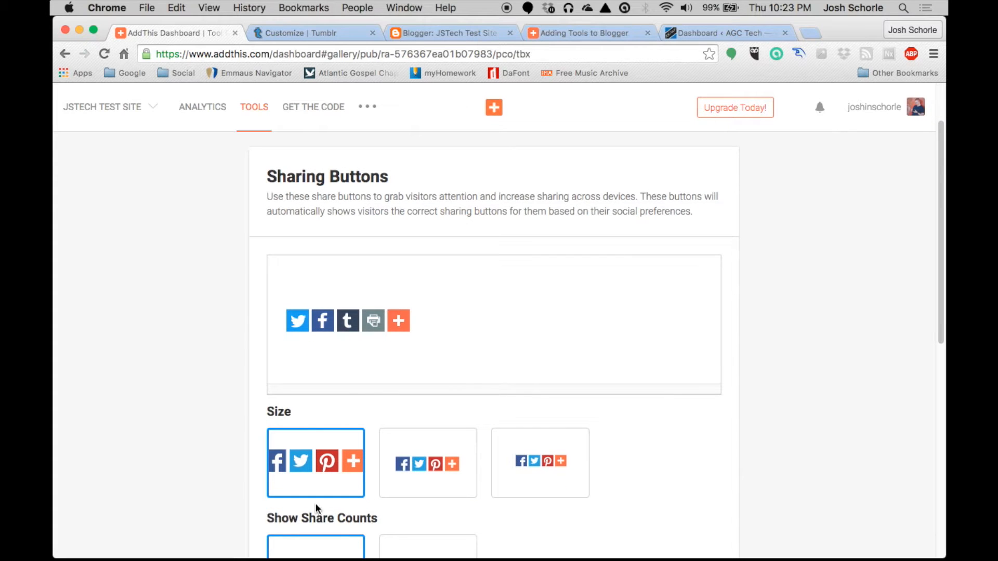
scroll(down, 3)
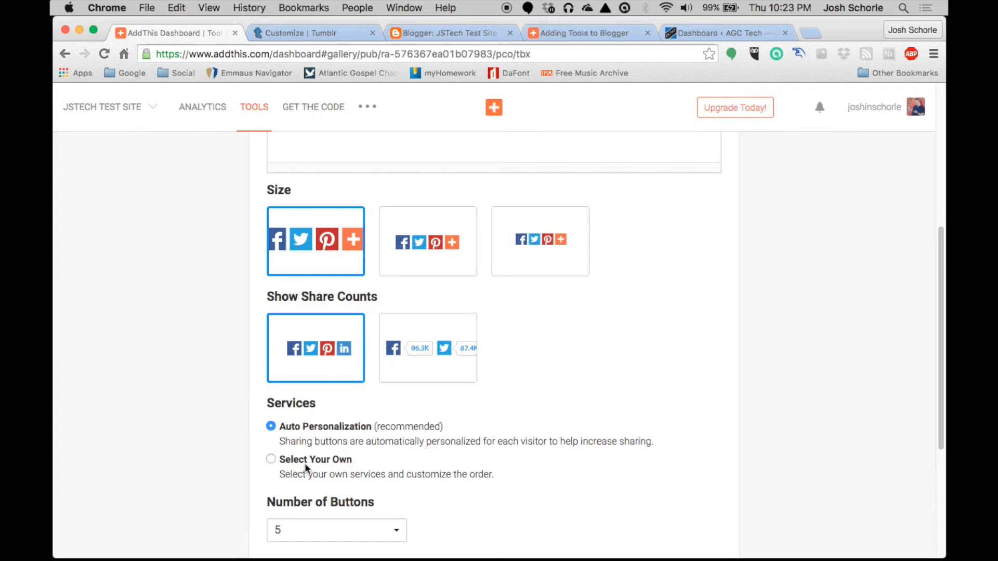
click(271, 459)
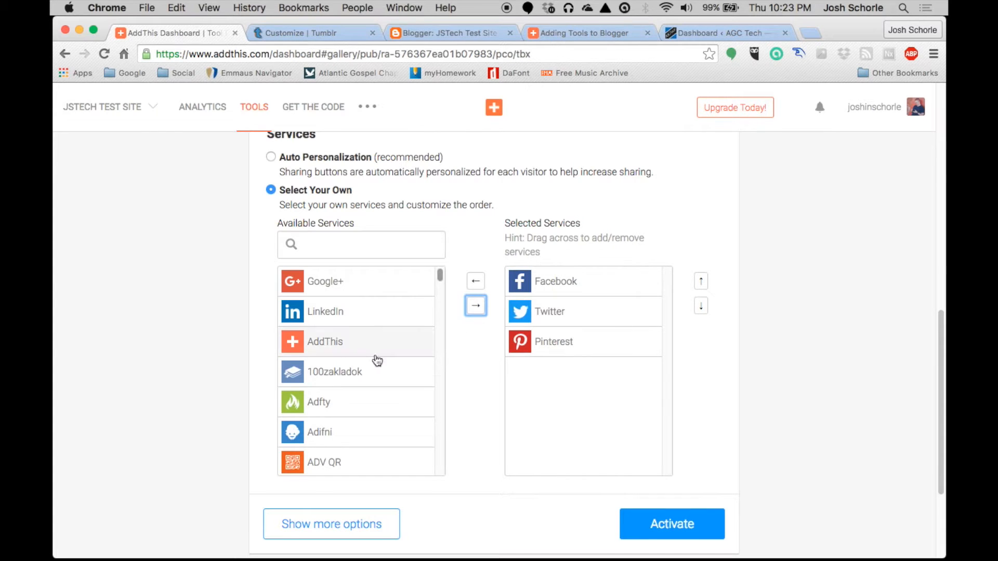
click(476, 296)
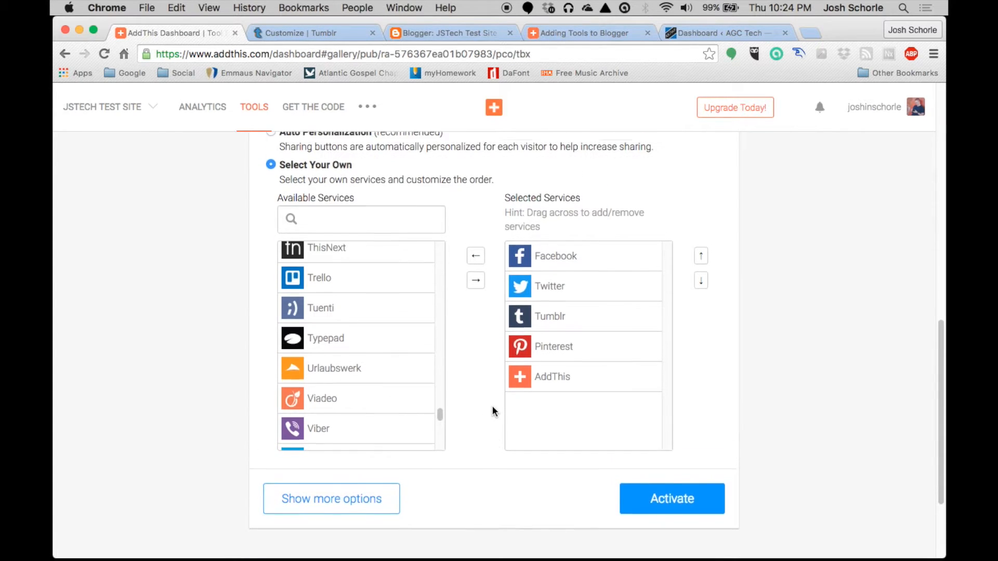
scroll(up, 3)
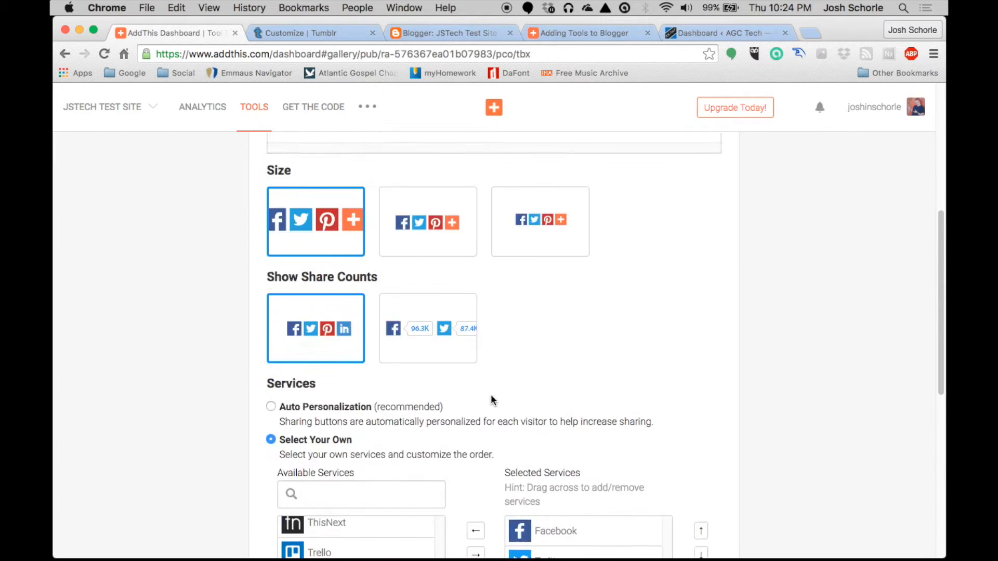
scroll(down, 3)
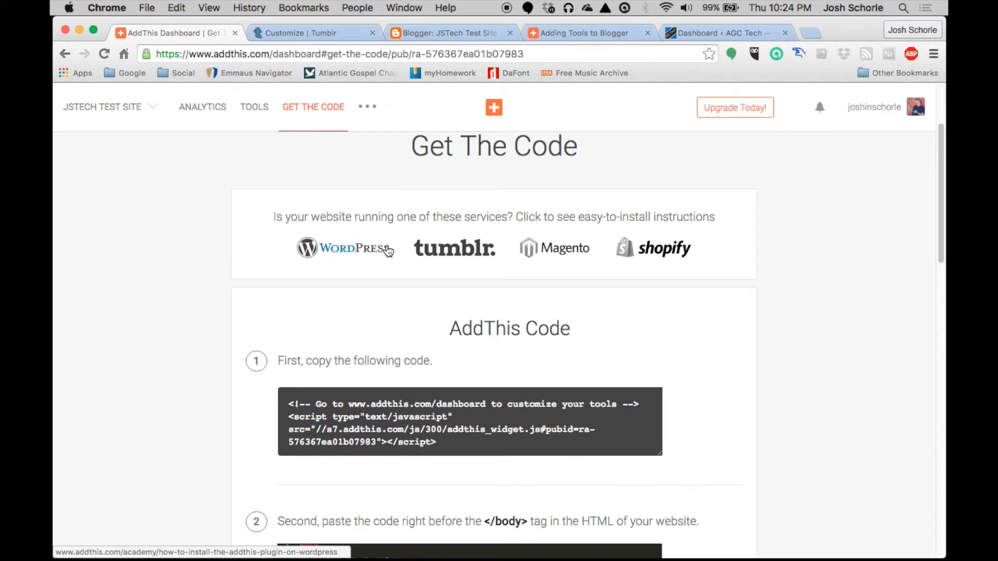
Step: Scroll the Get The Code page to the AddThis embed script and highlight it
scroll(down, 3)
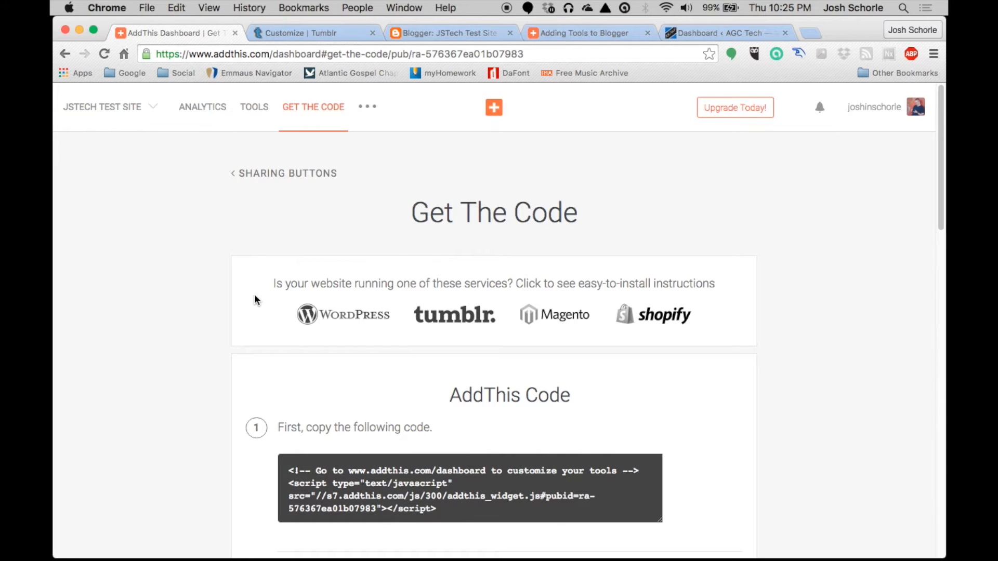
scroll(down, 3)
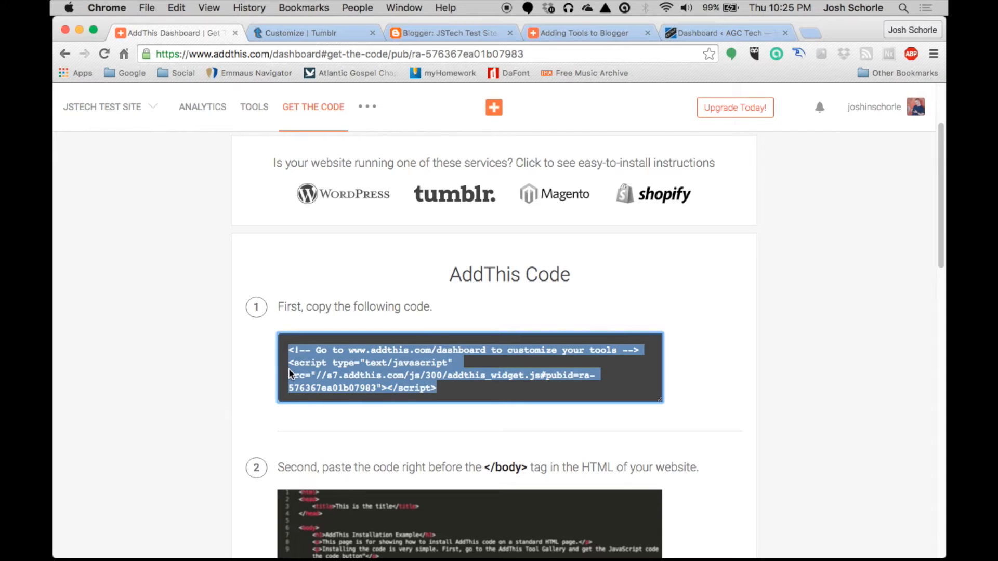
mouse_move(242, 368)
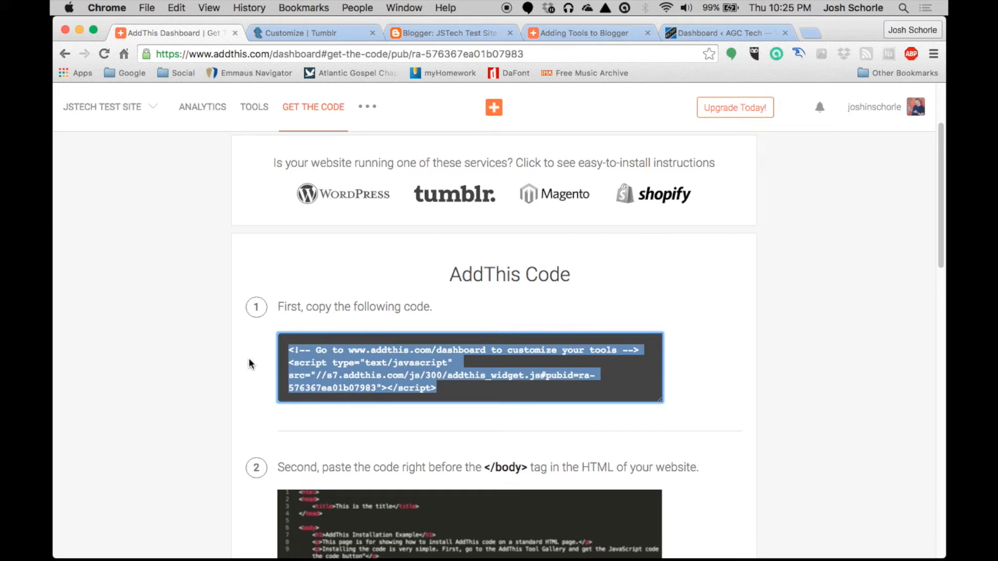
mouse_move(255, 361)
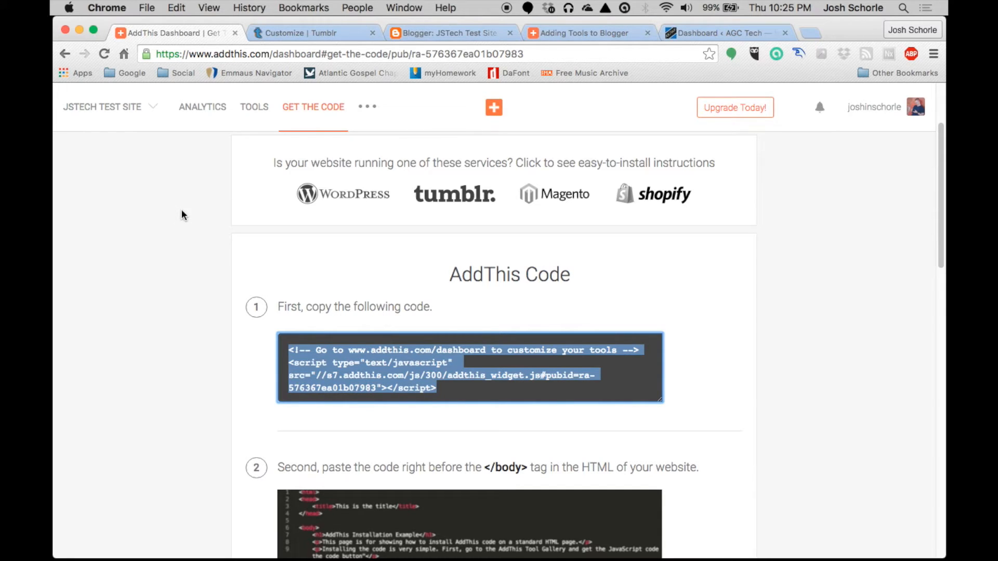
Step: Paste the AddThis script above </body> in Tumblr's theme HTML, then return to AddThis
click(312, 32)
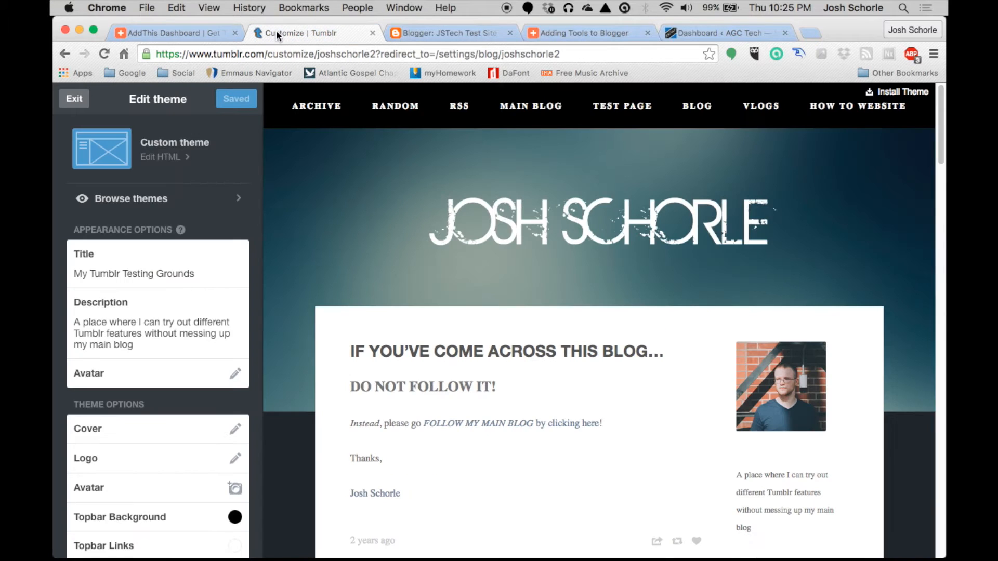
click(160, 157)
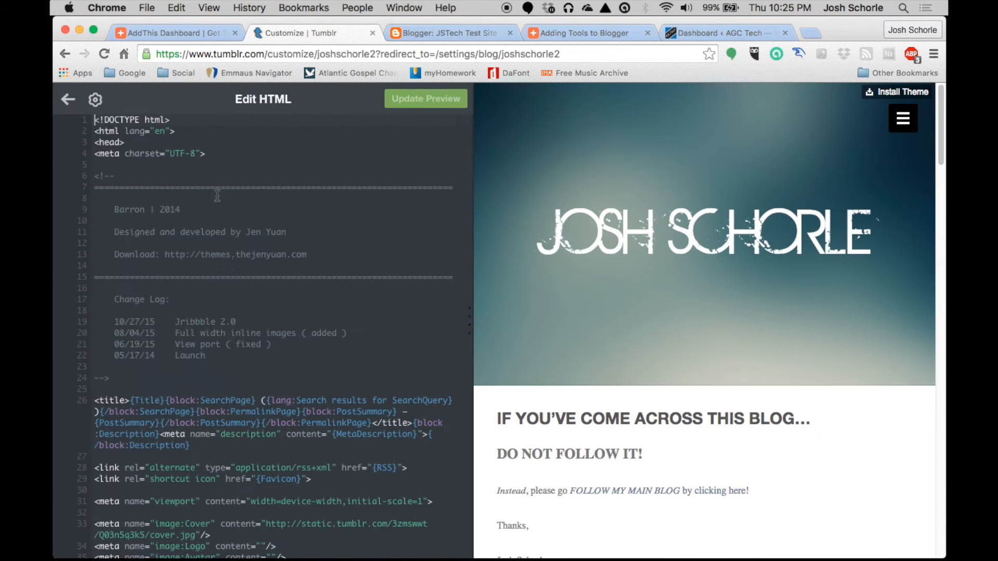
scroll(down, 3)
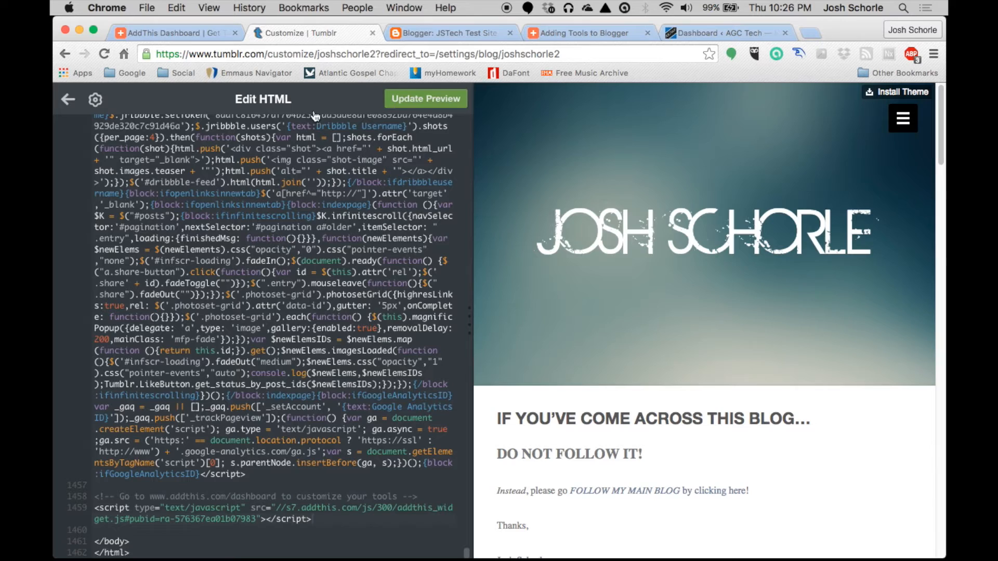
click(175, 32)
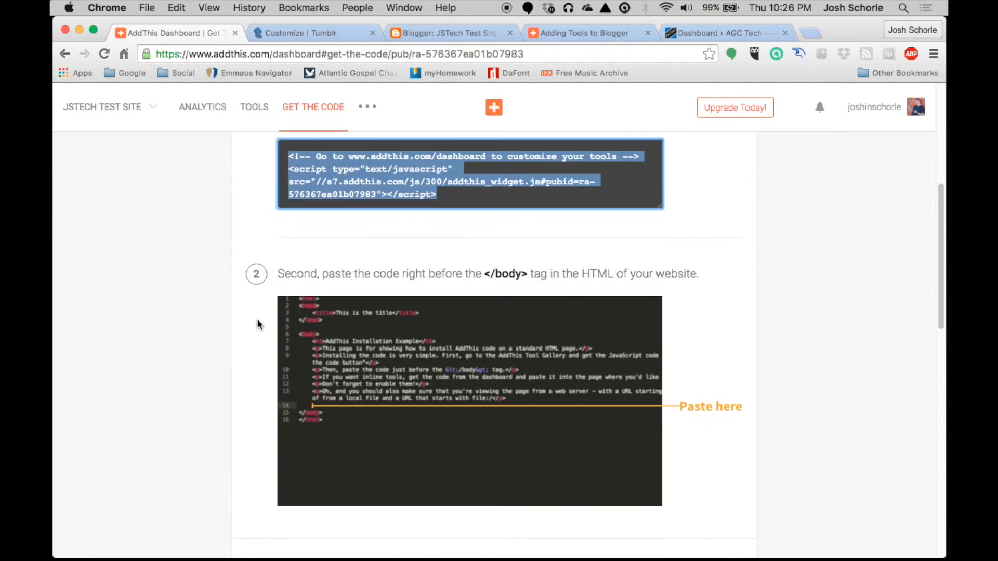
Step: Copy the Sharing Buttons code from Code for Activated Tools and switch back to Tumblr
scroll(down, 3)
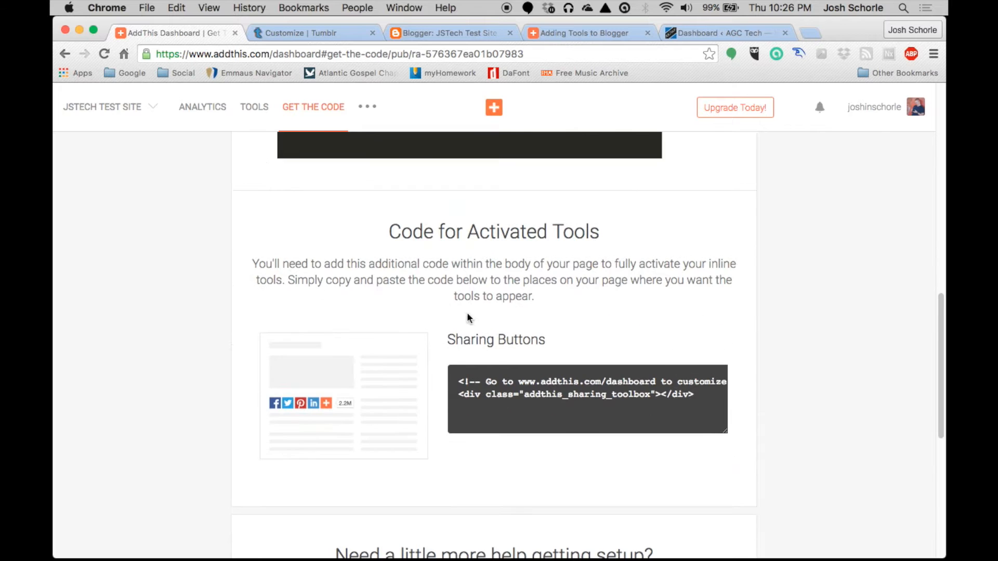
click(586, 399)
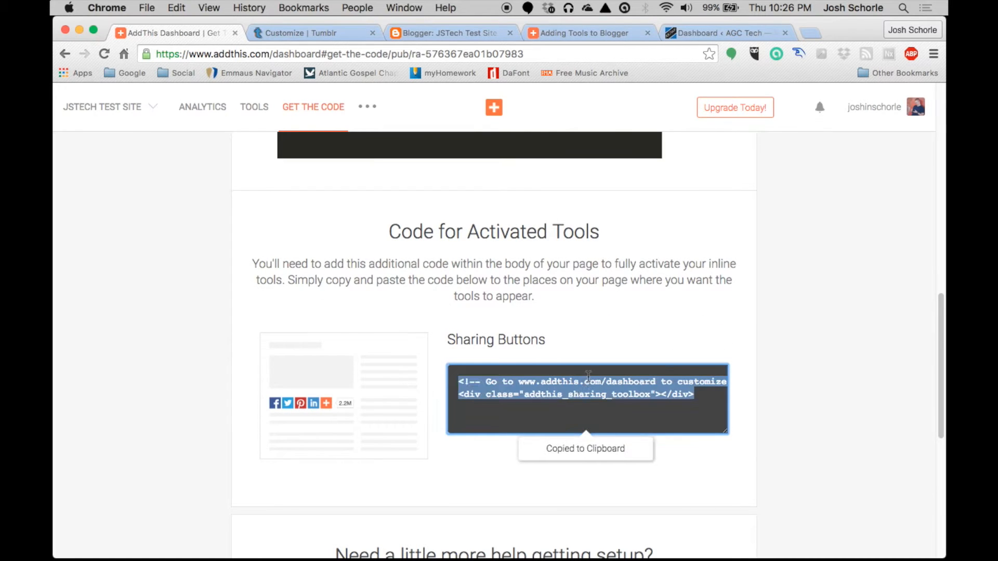
click(313, 33)
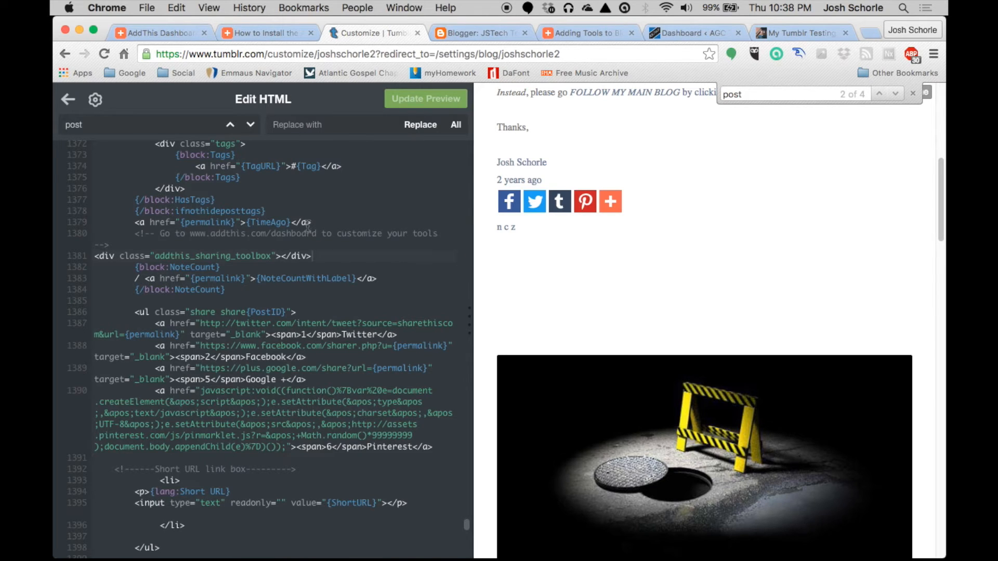
mouse_move(433, 49)
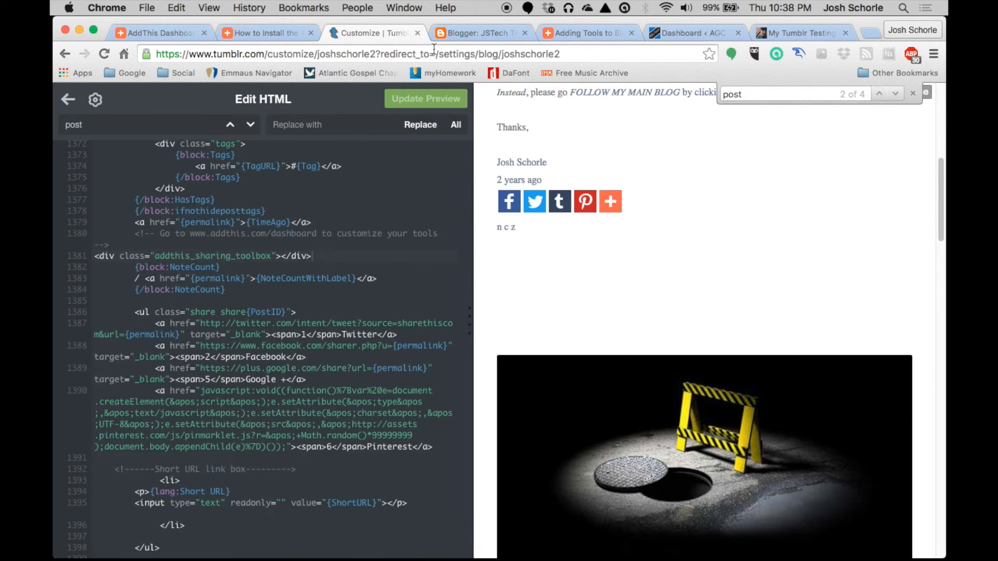
Step: Switch to the Blogger Layout page for the JSTech Test Site
click(479, 32)
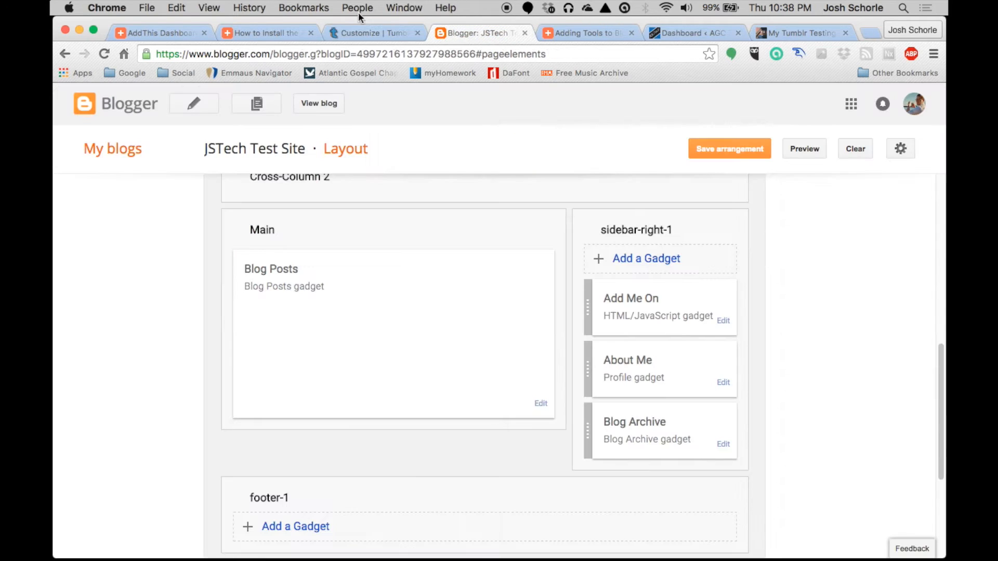
mouse_move(586, 32)
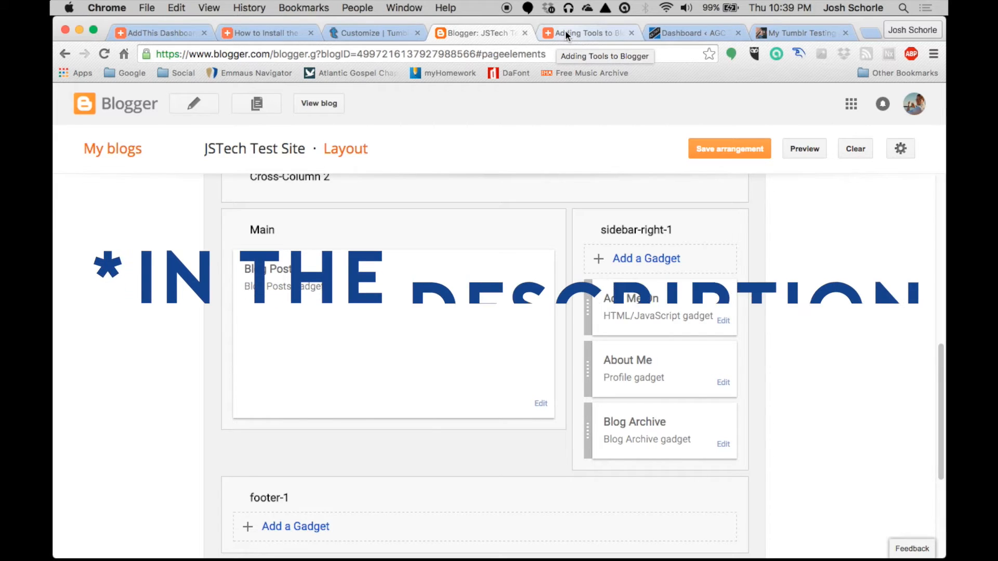
Step: Read through the AddThis academy guide for adding tools to Blogger
click(586, 34)
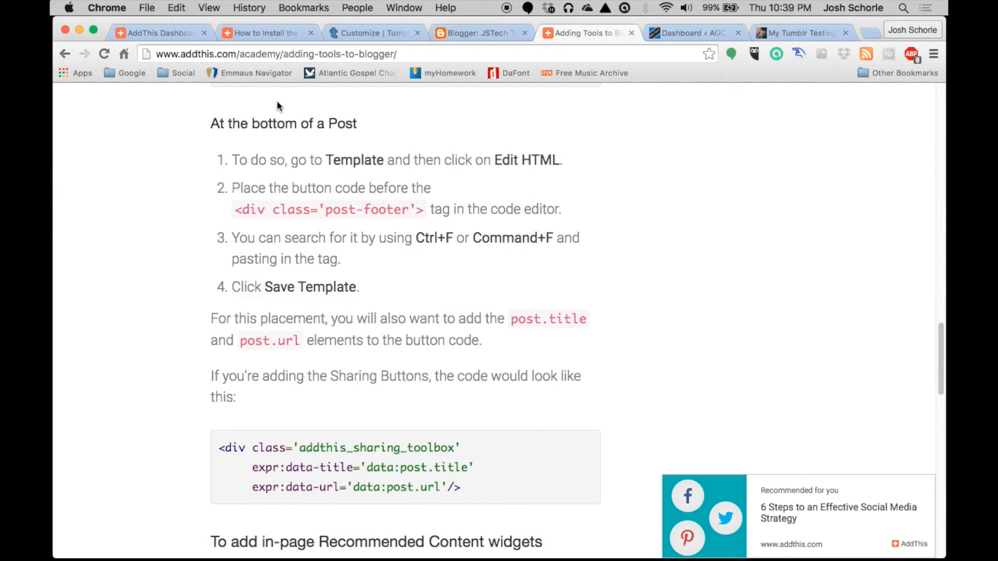
scroll(down, 3)
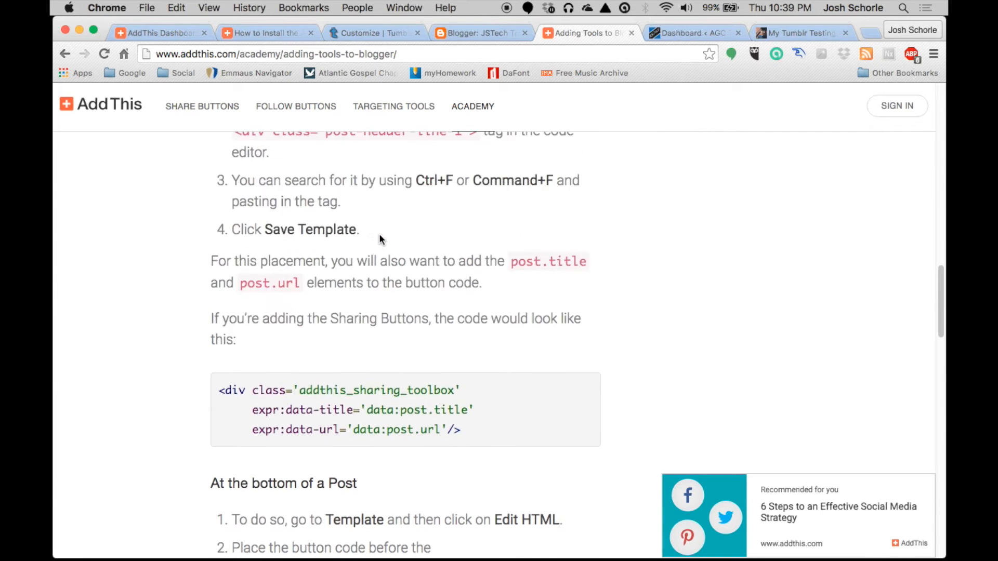
scroll(up, 3)
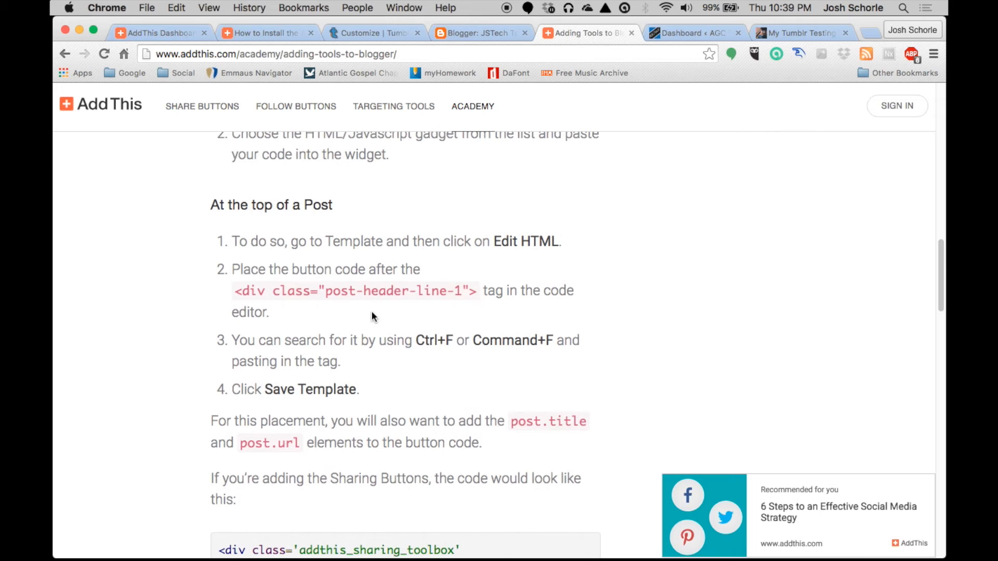
scroll(down, 3)
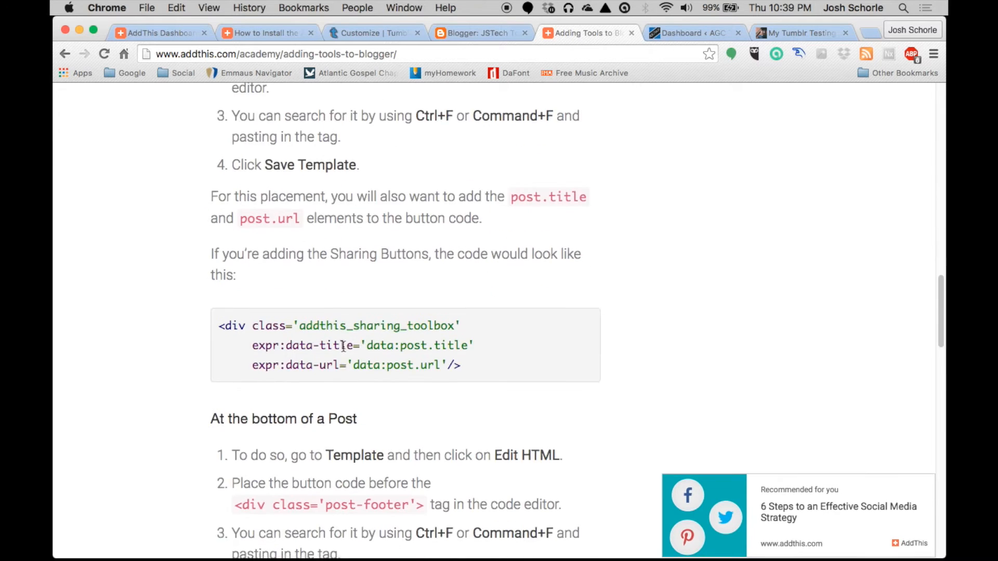
scroll(down, 3)
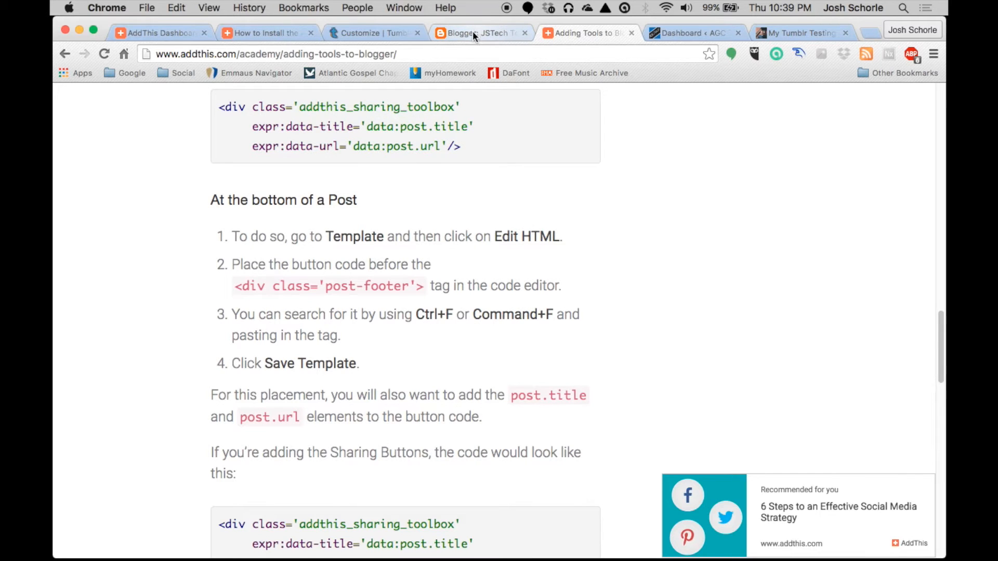
Step: Paste the AddThis code before the post-footer div in Blogger's template and save it
click(478, 32)
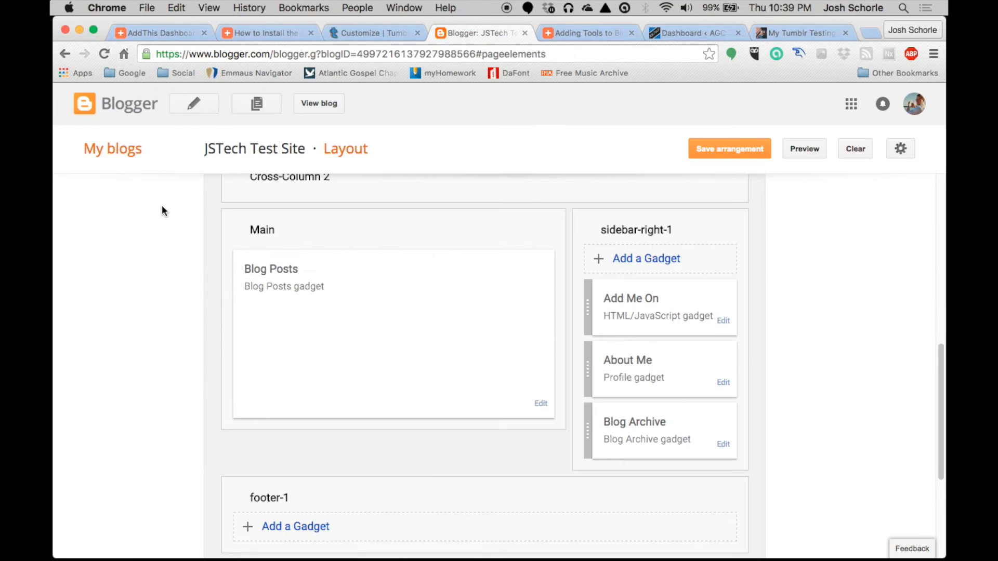
click(122, 391)
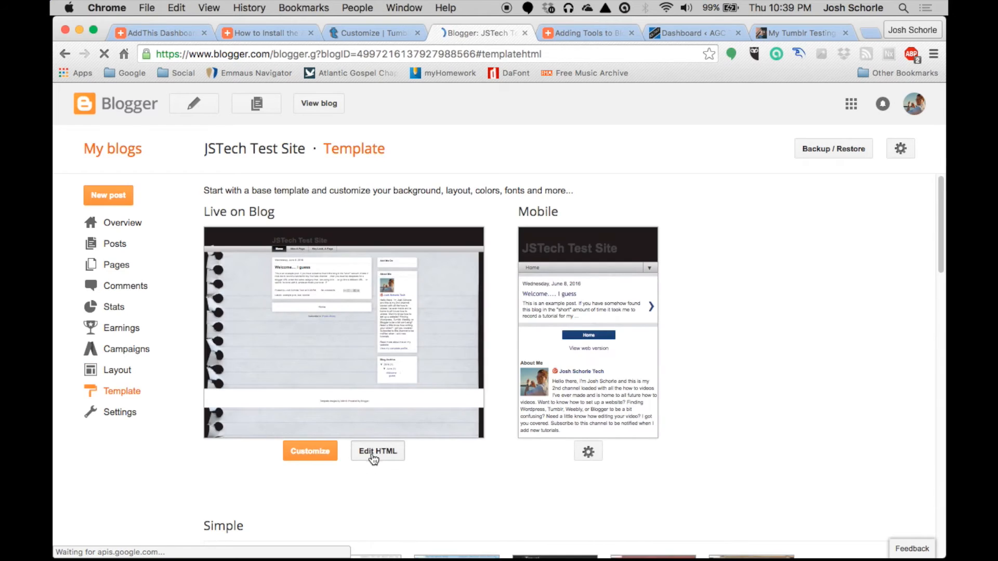
click(586, 32)
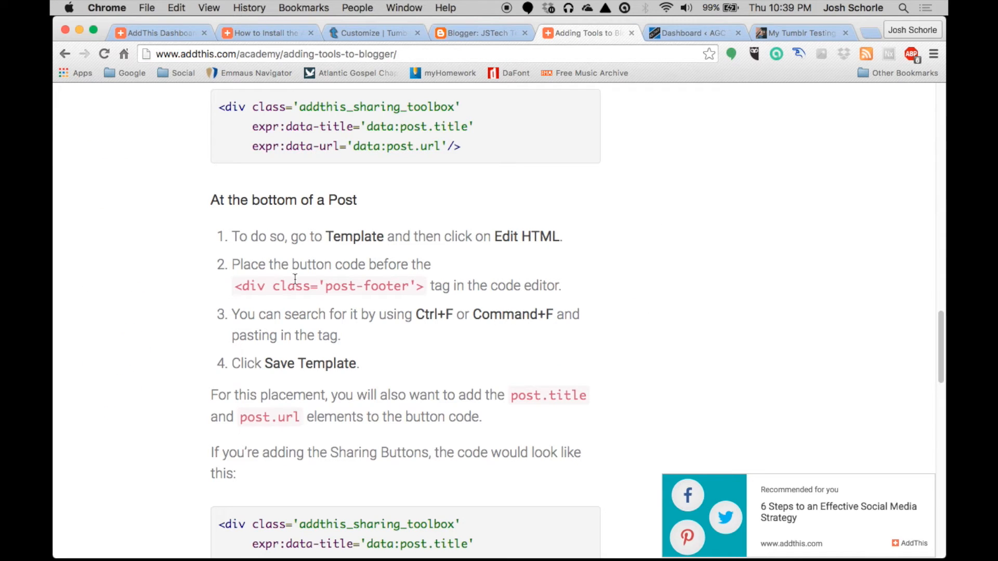
mouse_move(433, 264)
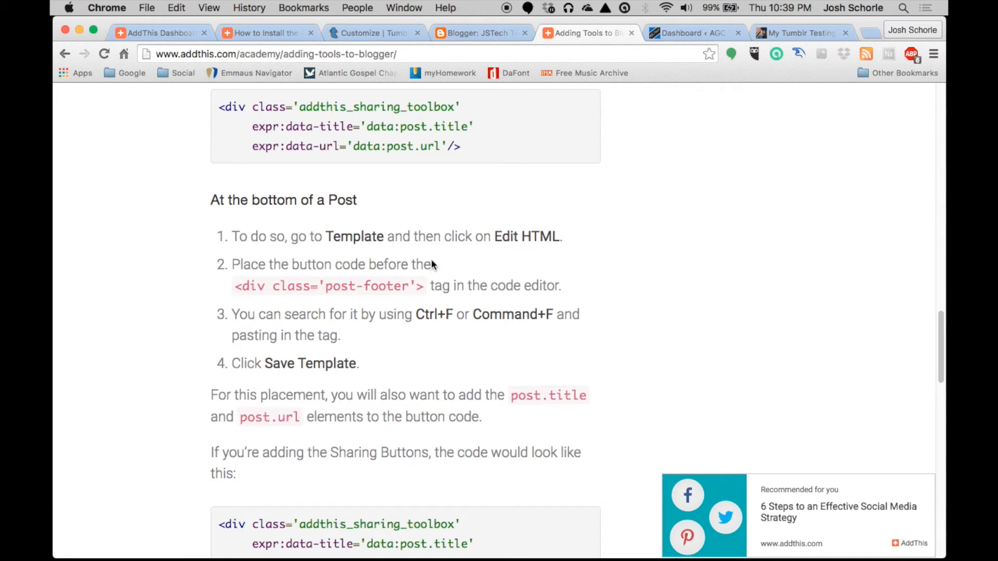
mouse_move(390, 301)
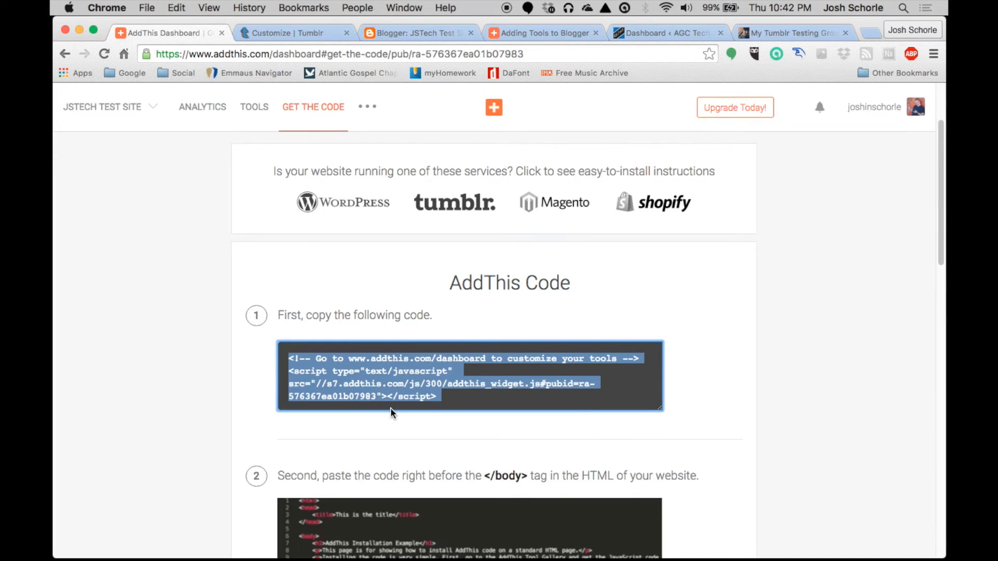
scroll(down, 3)
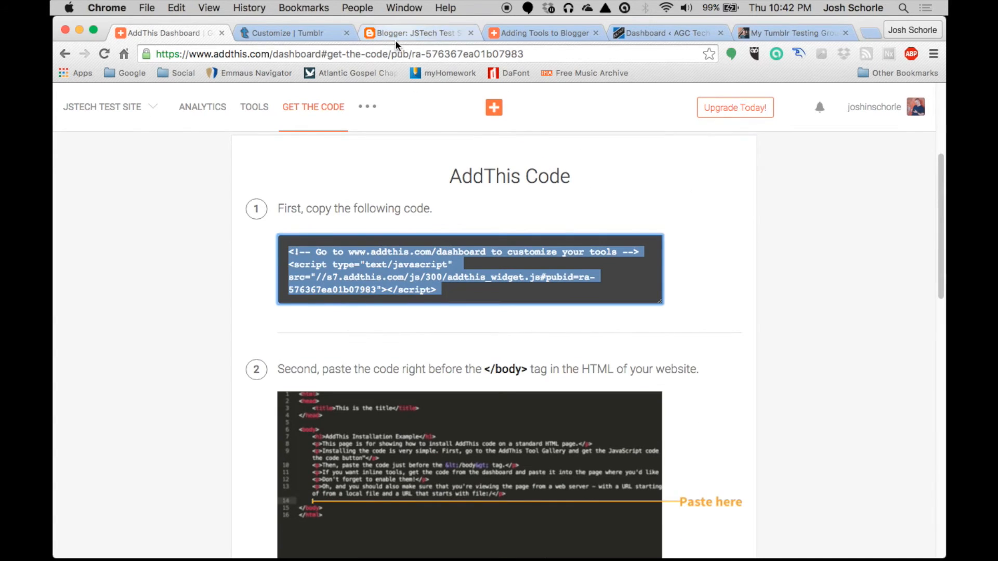
click(414, 33)
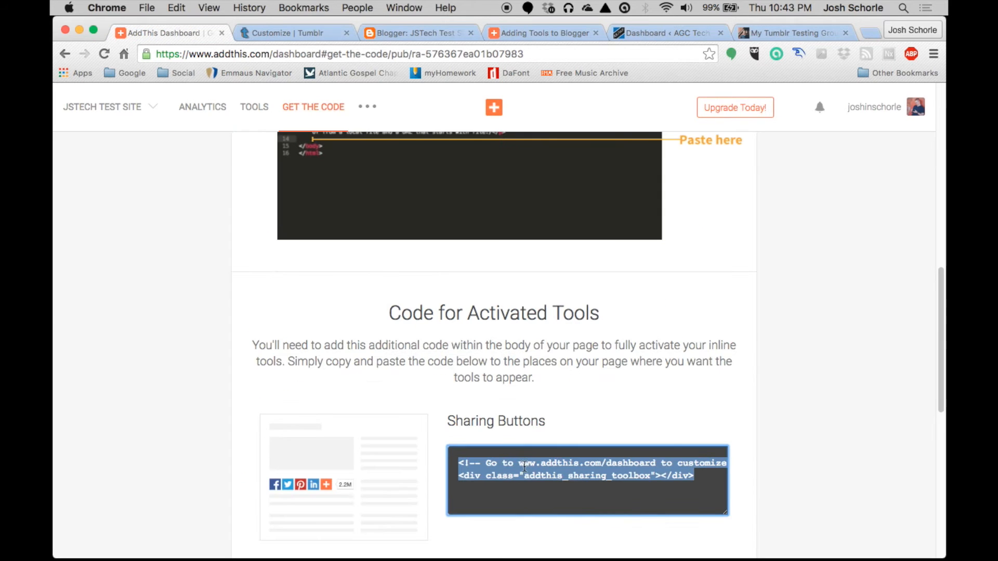
click(542, 33)
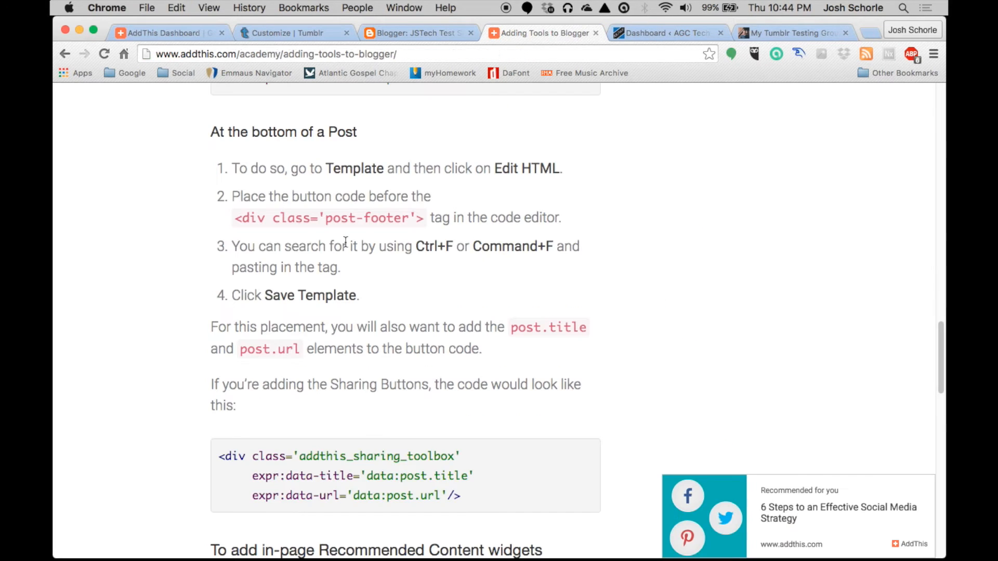
click(417, 32)
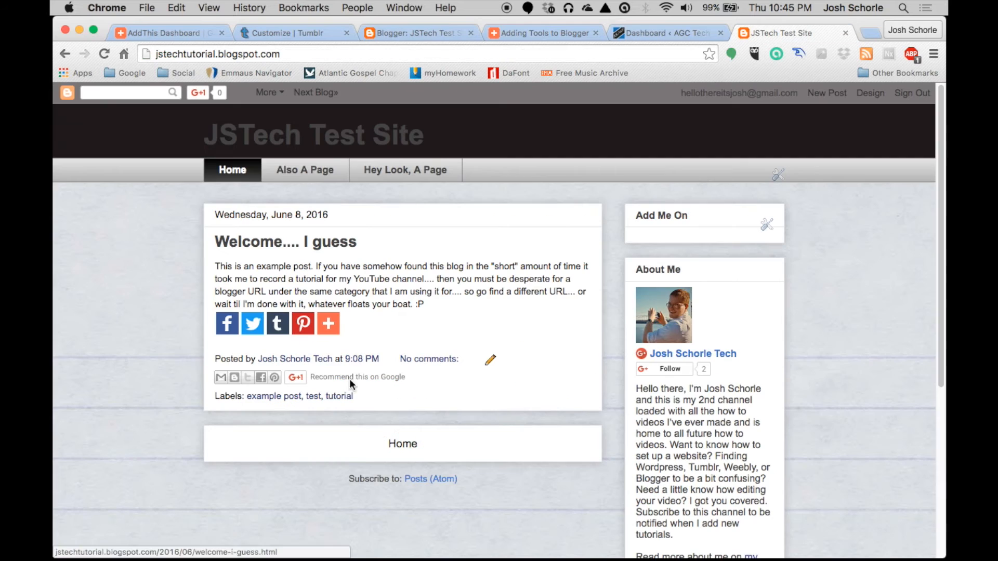
Step: Try the AddThis share buttons under the welcome post, then dismiss the extra options list
click(328, 323)
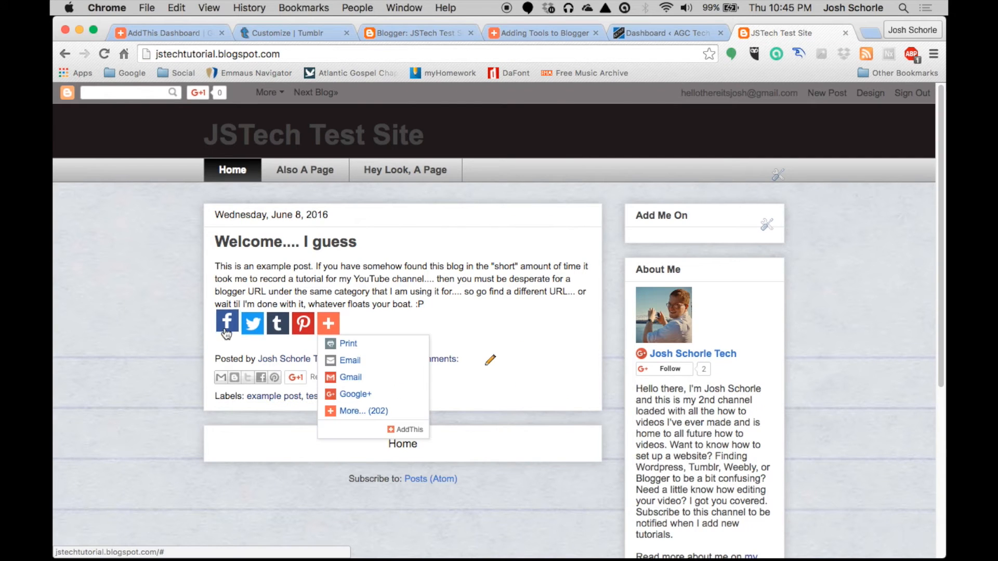
click(459, 393)
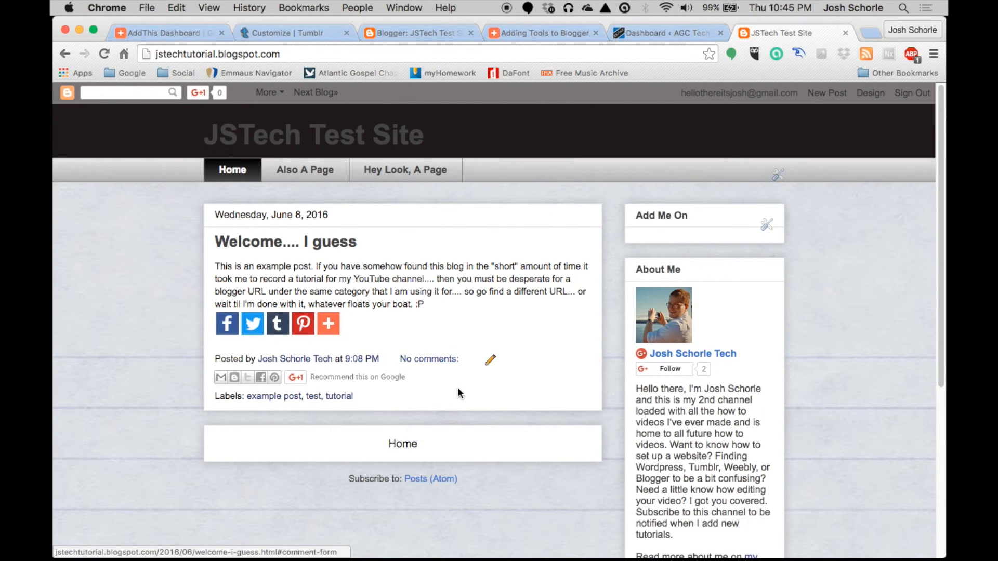
mouse_move(252, 323)
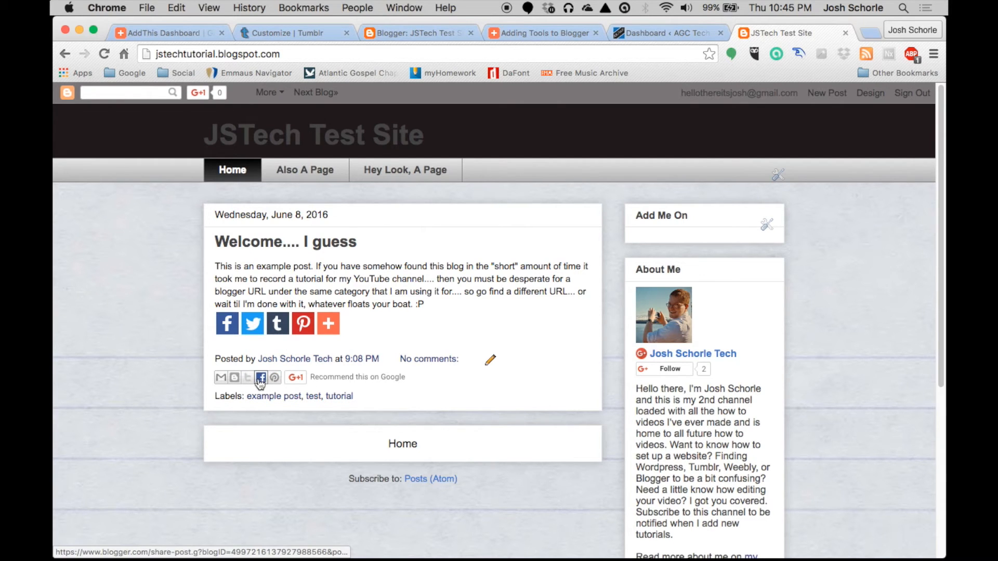
mouse_move(544, 32)
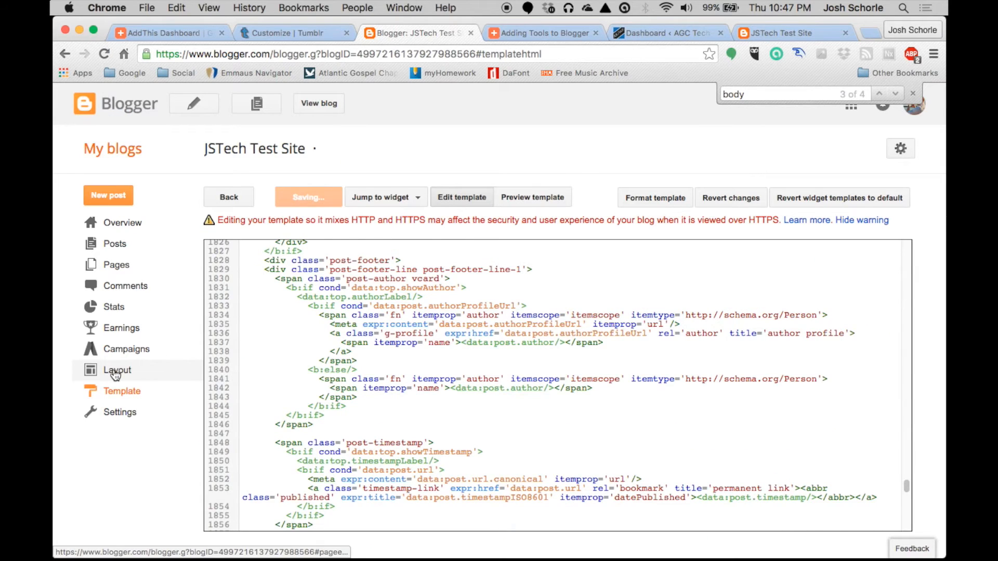
Step: Edit the Blog Posts gadget in Layout and toggle the Show Share Buttons checkbox
click(117, 370)
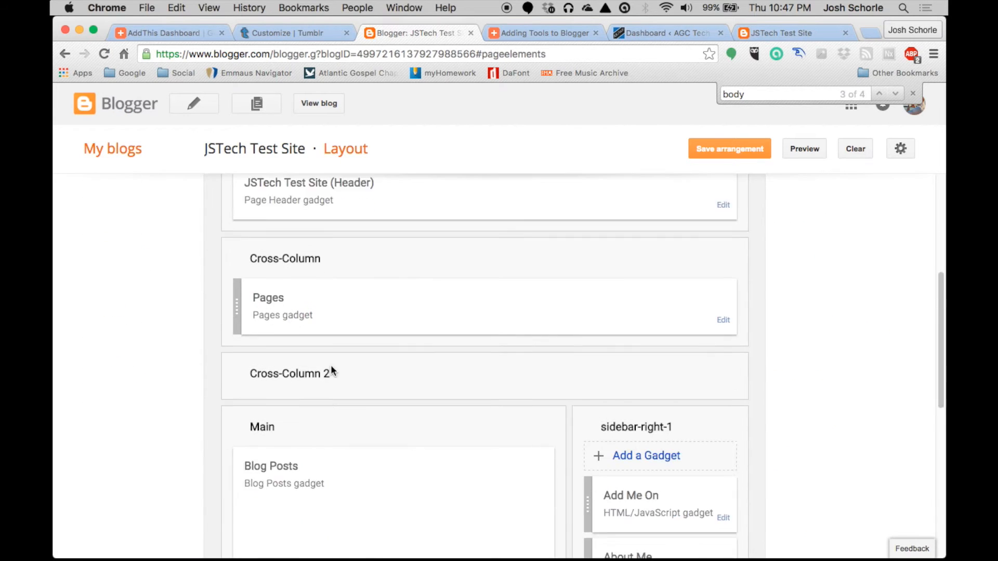
scroll(down, 3)
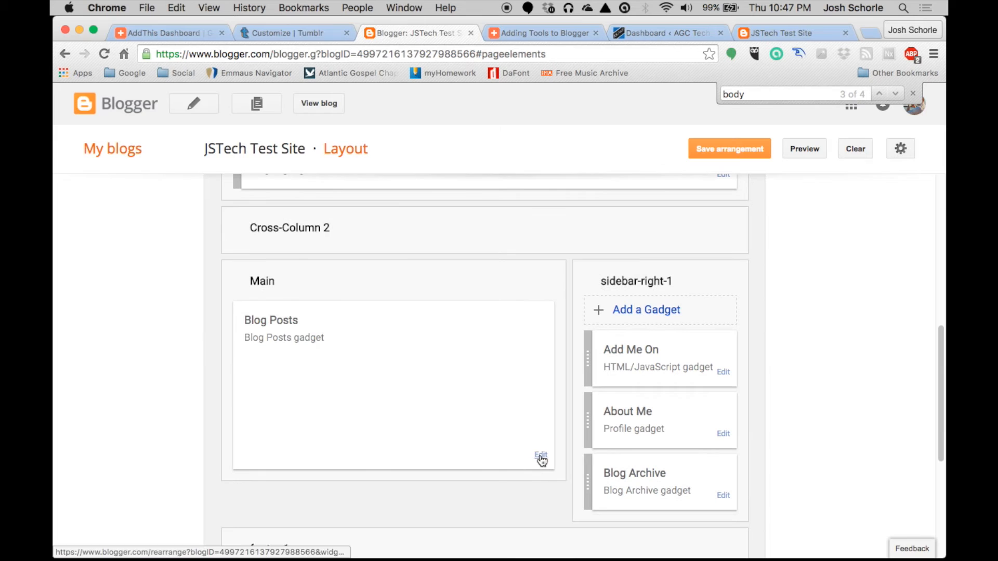
click(541, 454)
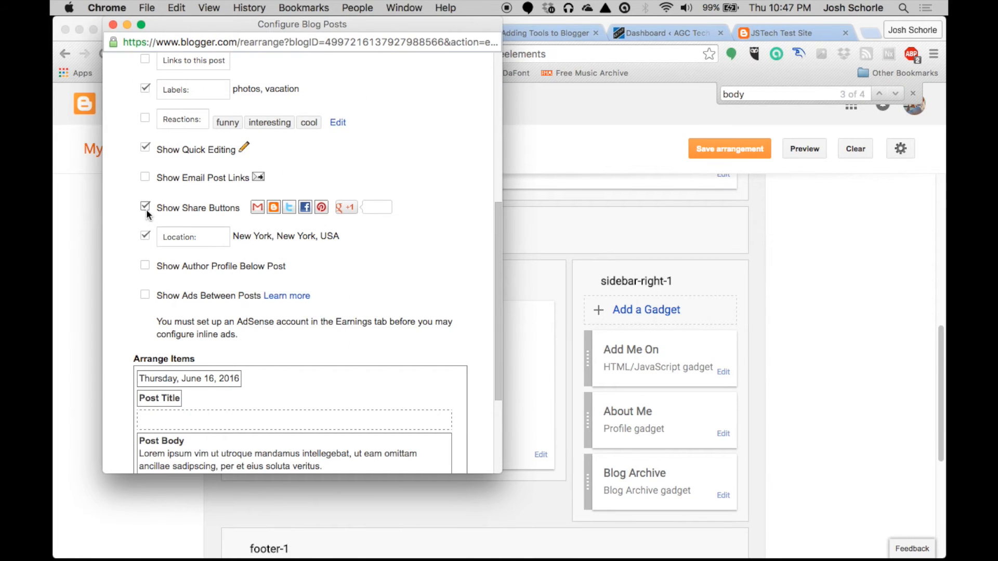
click(145, 208)
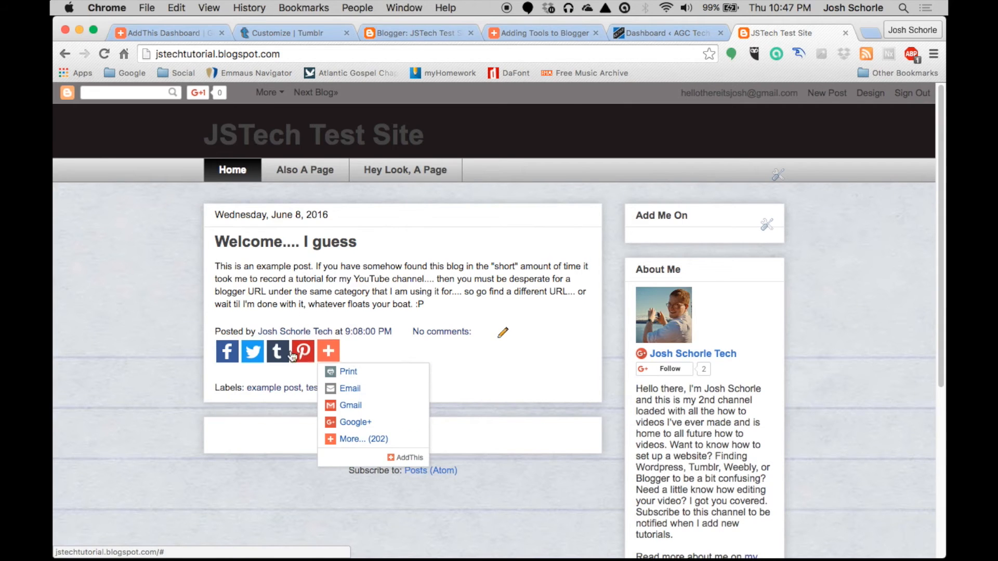
mouse_move(343, 354)
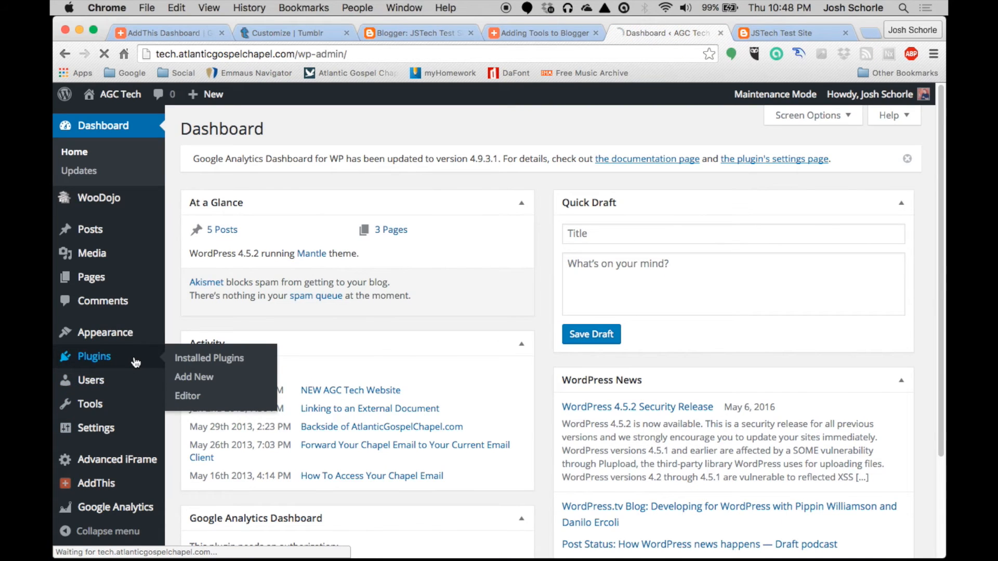
Step: Activate Share Buttons by AddThis under Installed Plugins and open the AddThis Home page
click(209, 358)
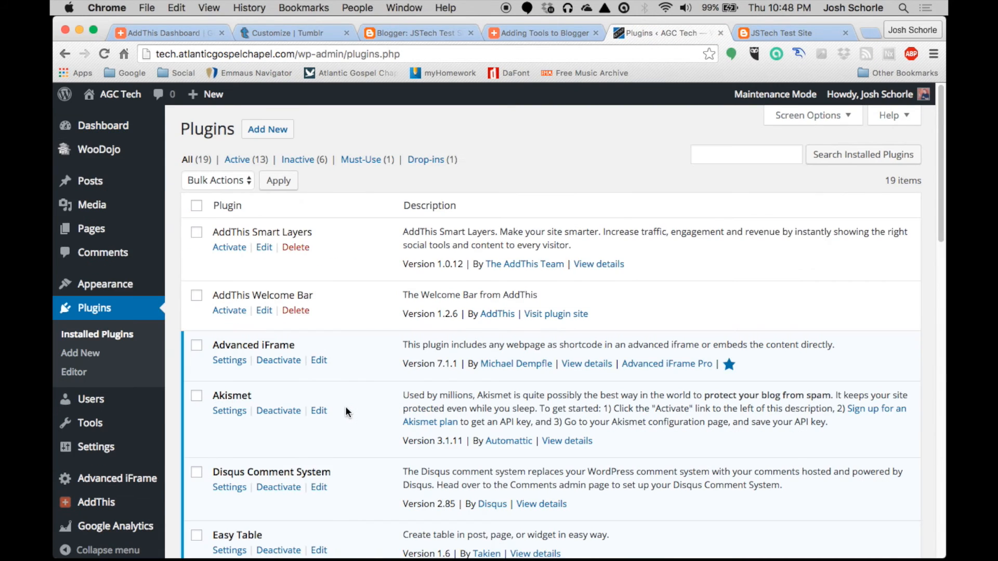
scroll(down, 3)
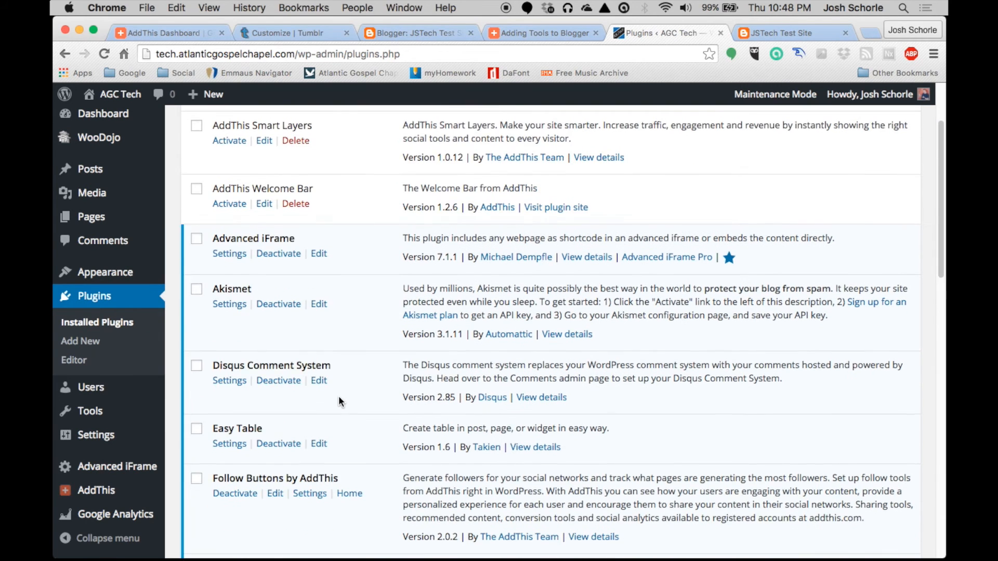
scroll(down, 3)
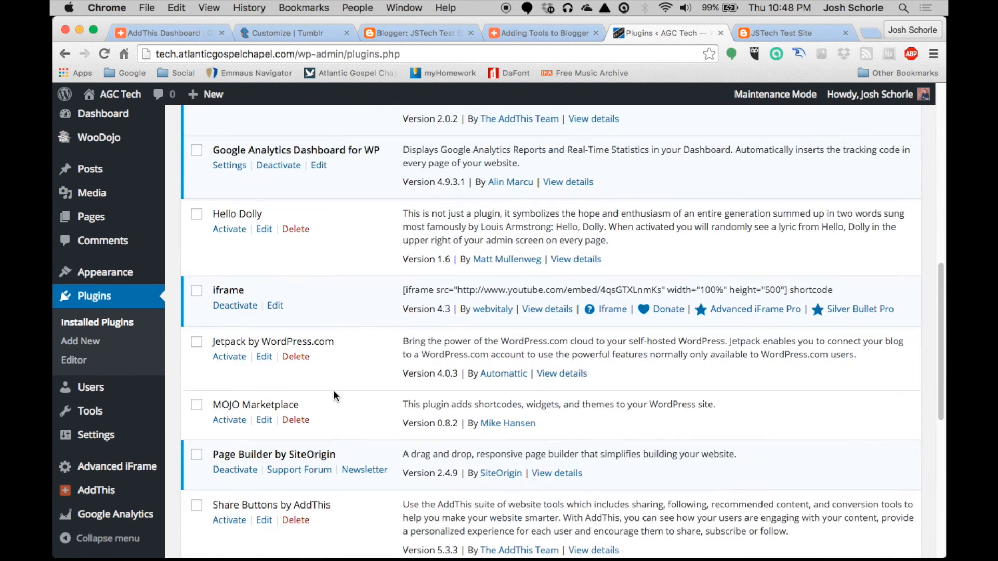
scroll(down, 3)
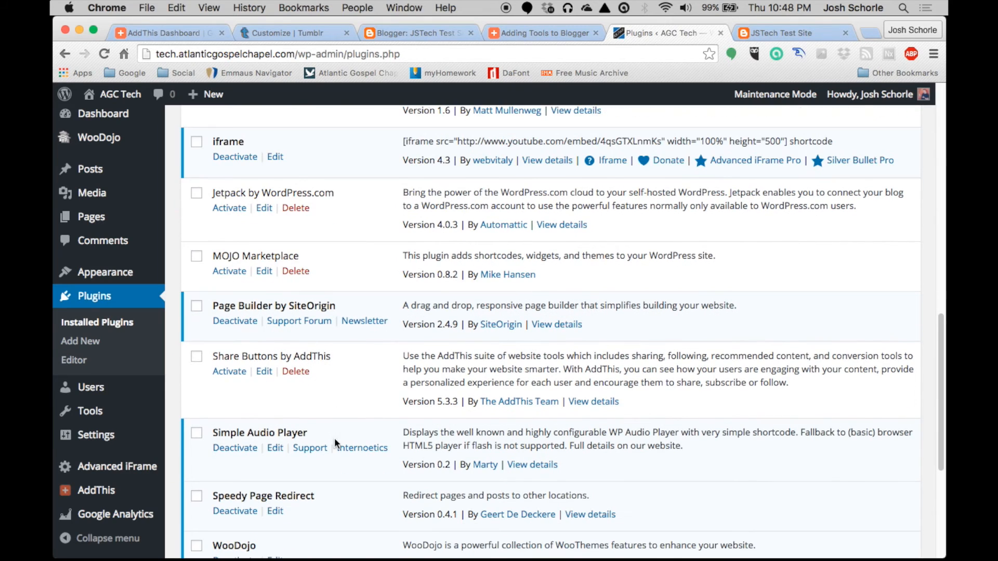
mouse_move(198, 361)
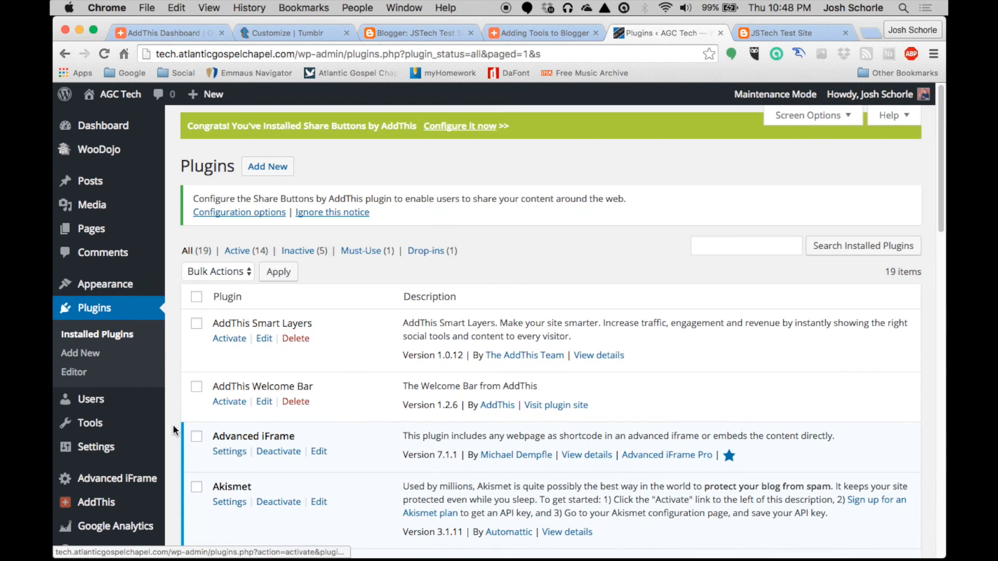
click(96, 502)
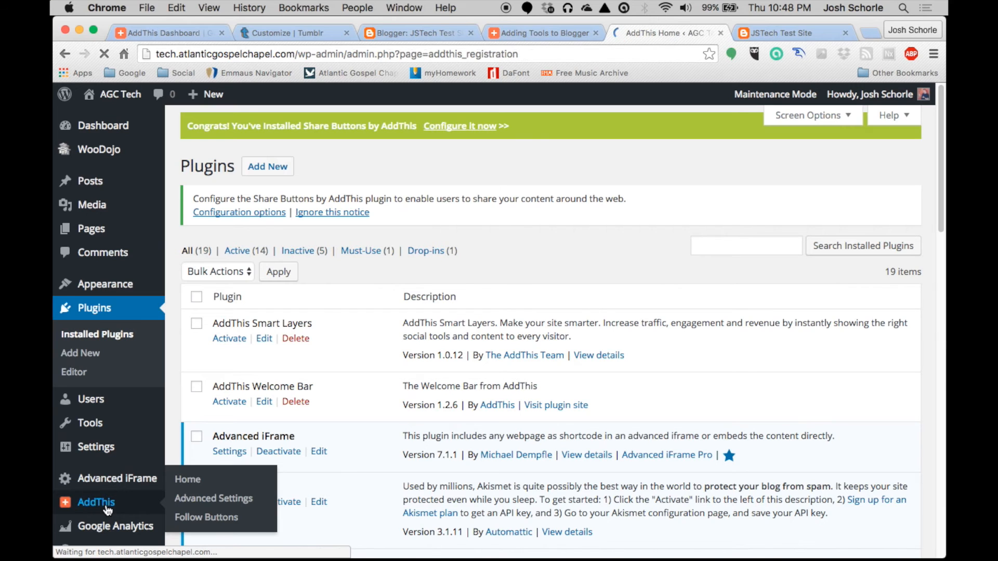
click(187, 480)
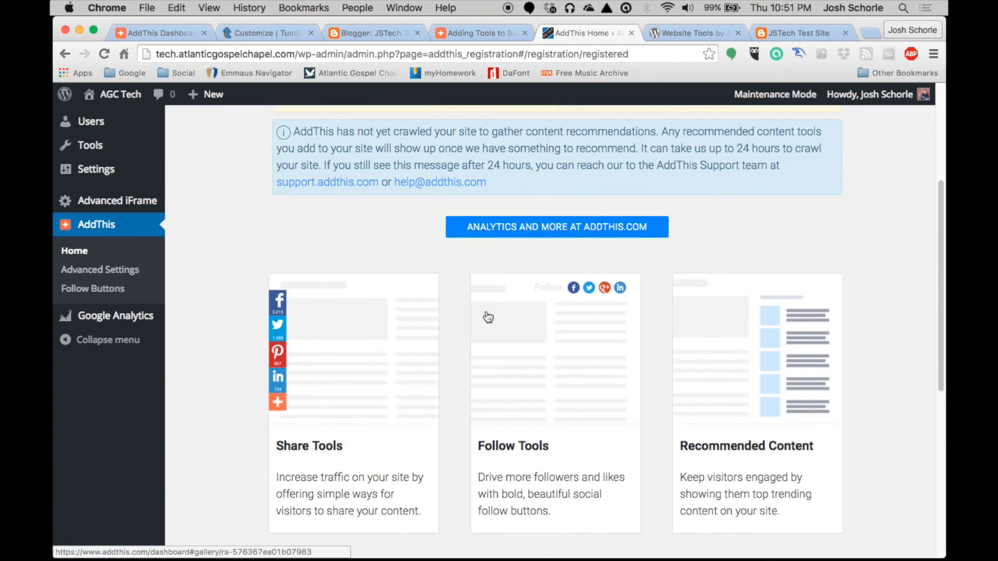
Step: Adjust the free Sharing Buttons tool's position and size options in AddThis Share Tools, then update
scroll(down, 3)
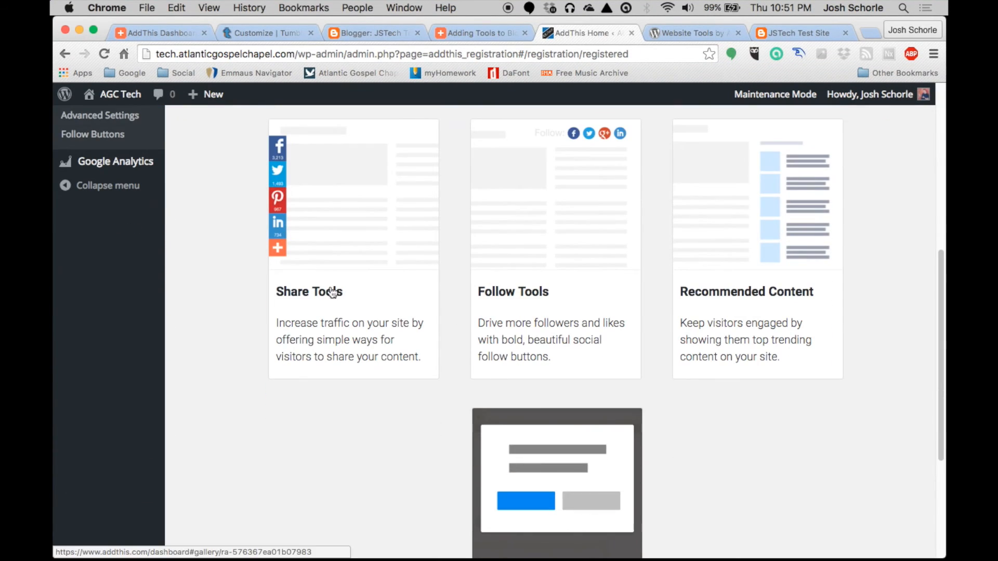
click(309, 292)
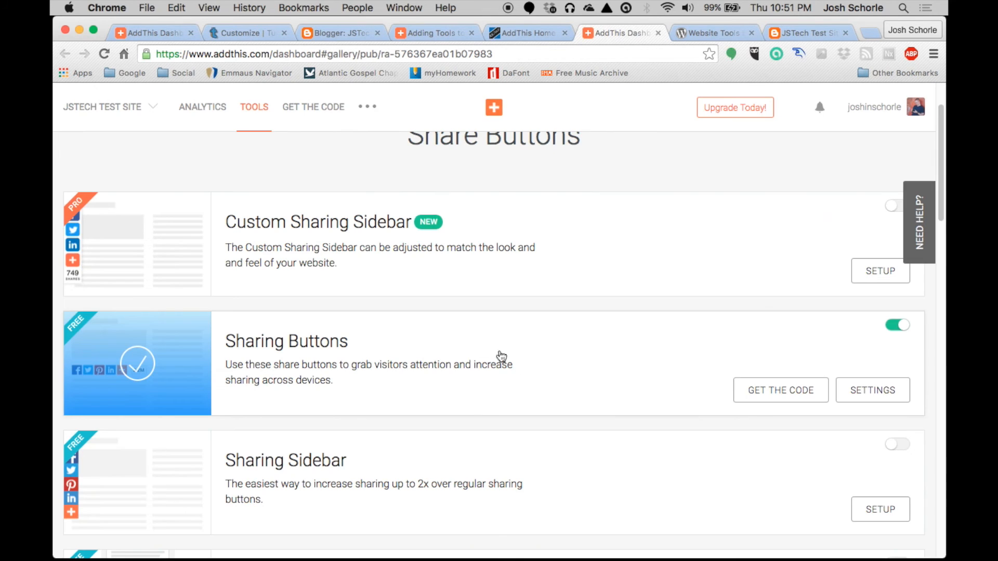
click(872, 390)
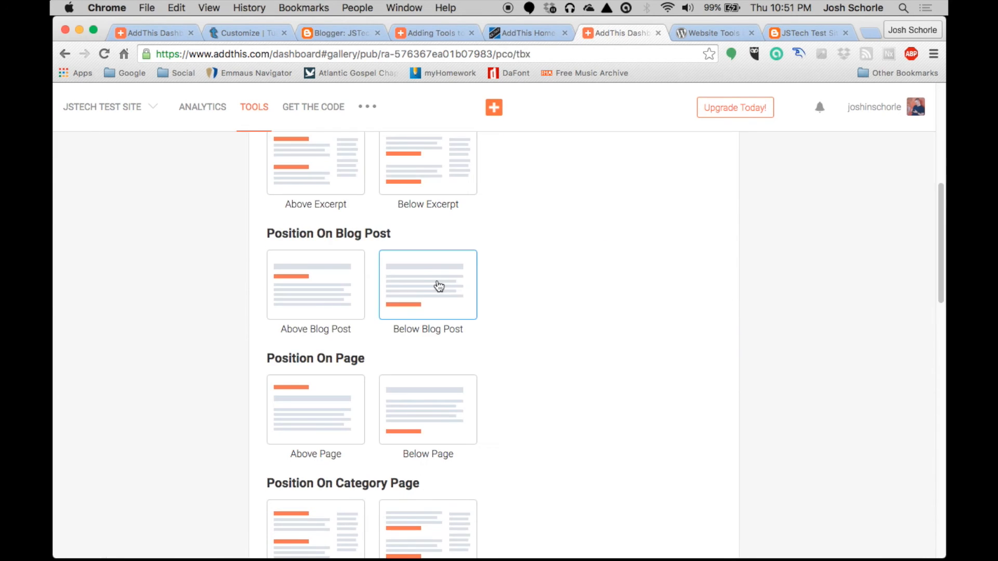
scroll(down, 3)
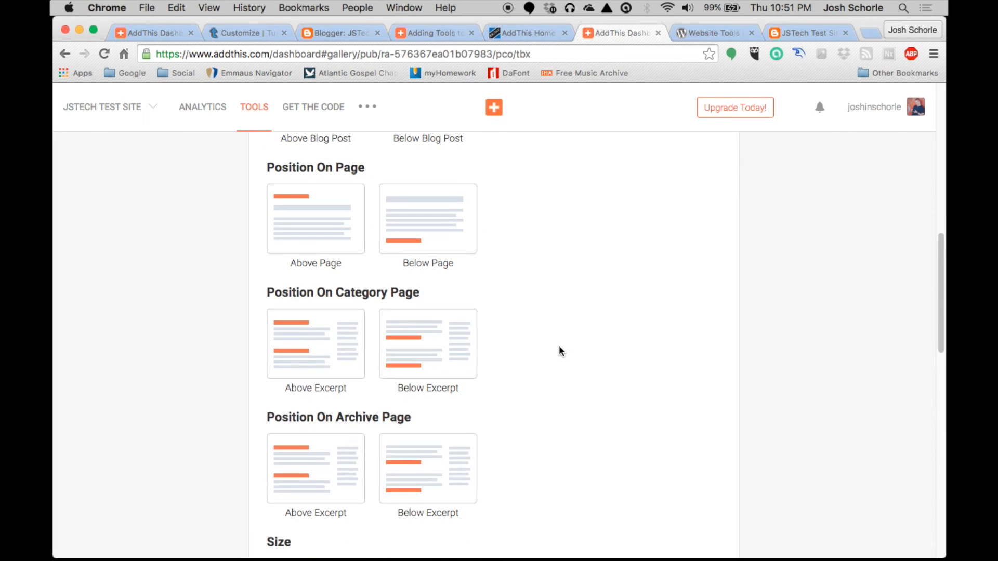
click(428, 344)
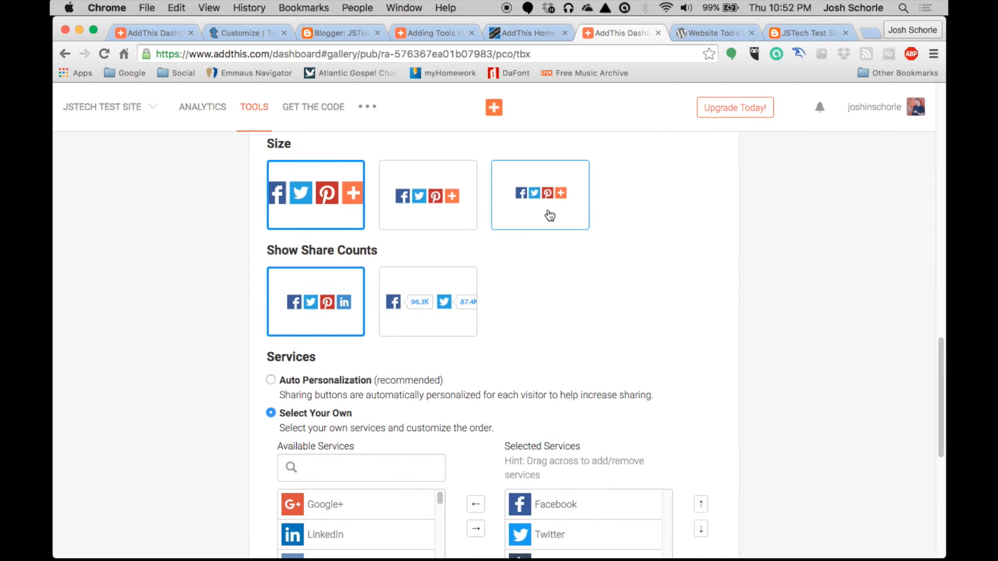
scroll(down, 3)
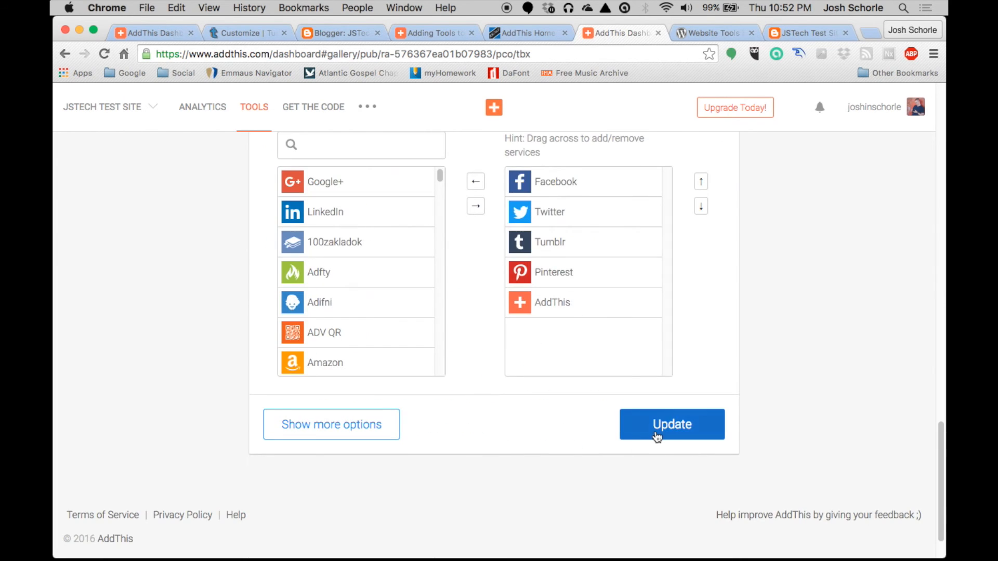
click(713, 32)
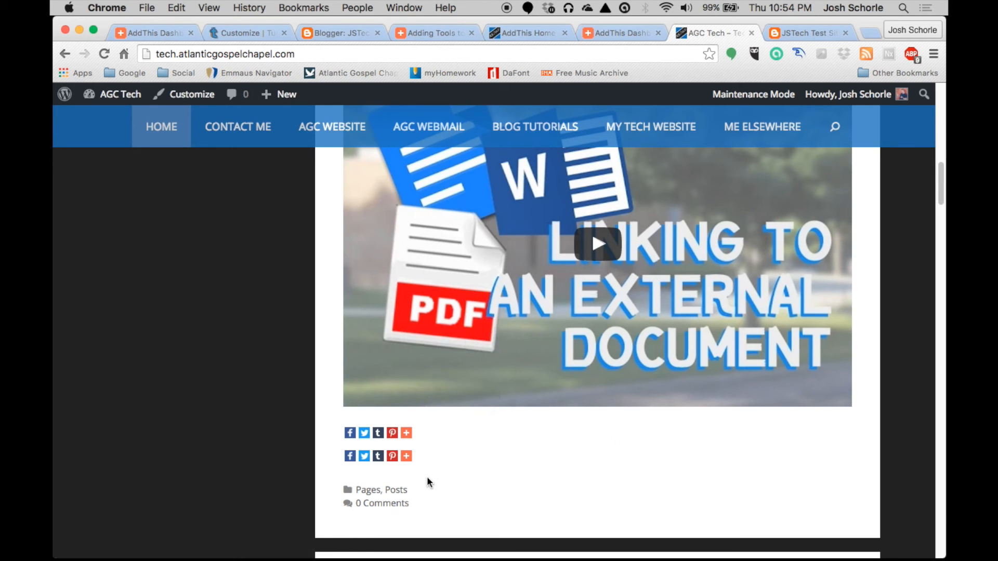
mouse_move(395, 417)
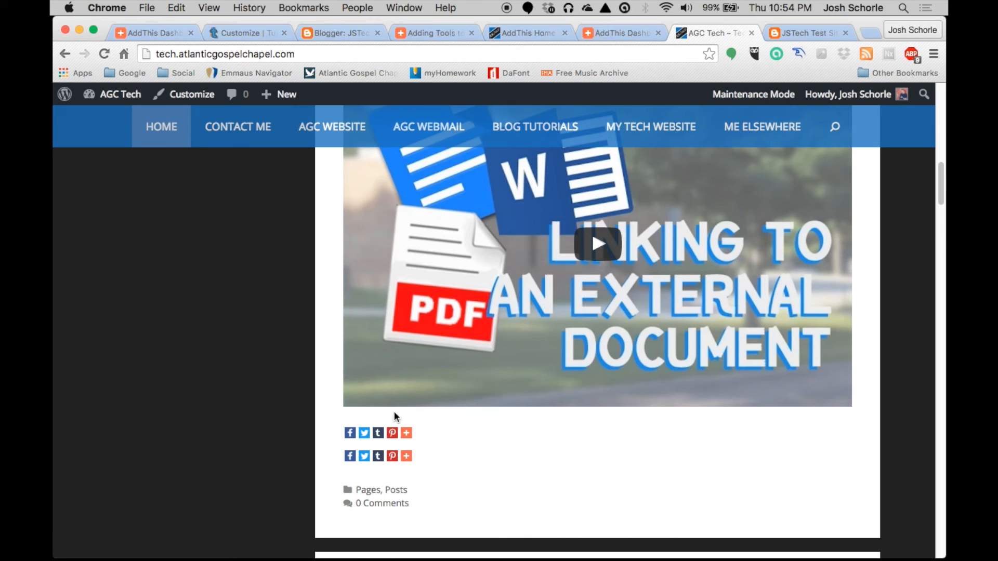
mouse_move(346, 406)
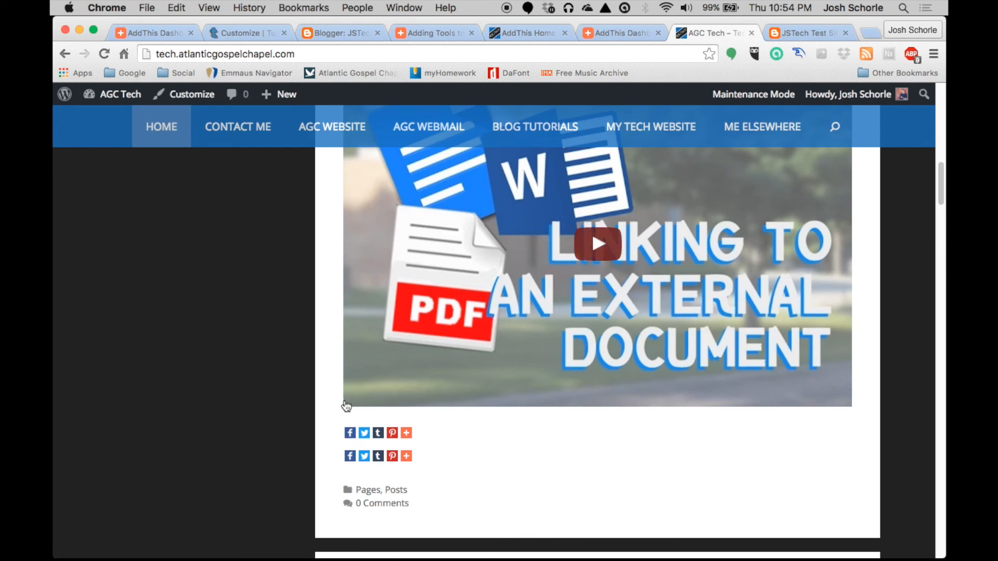
click(522, 32)
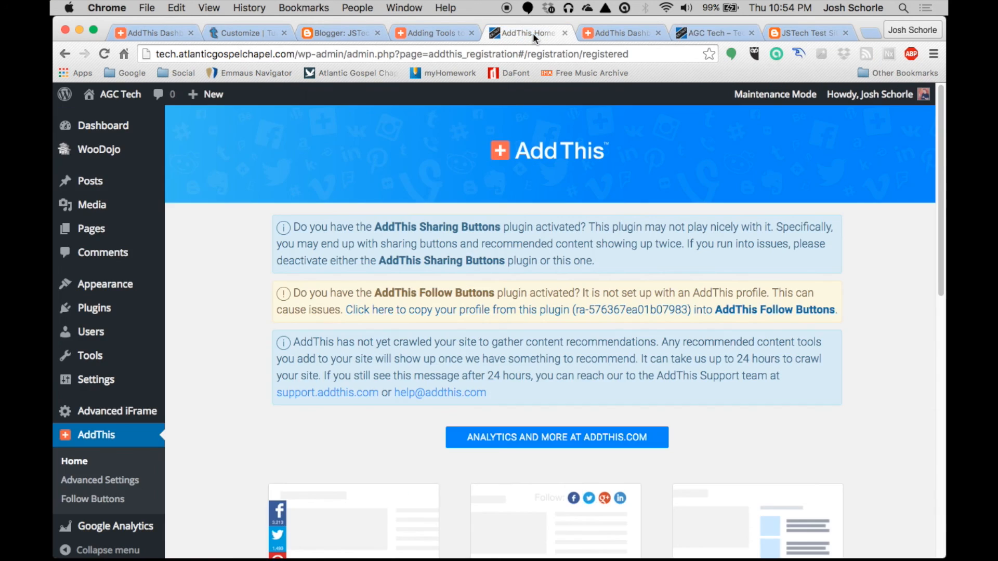
scroll(down, 3)
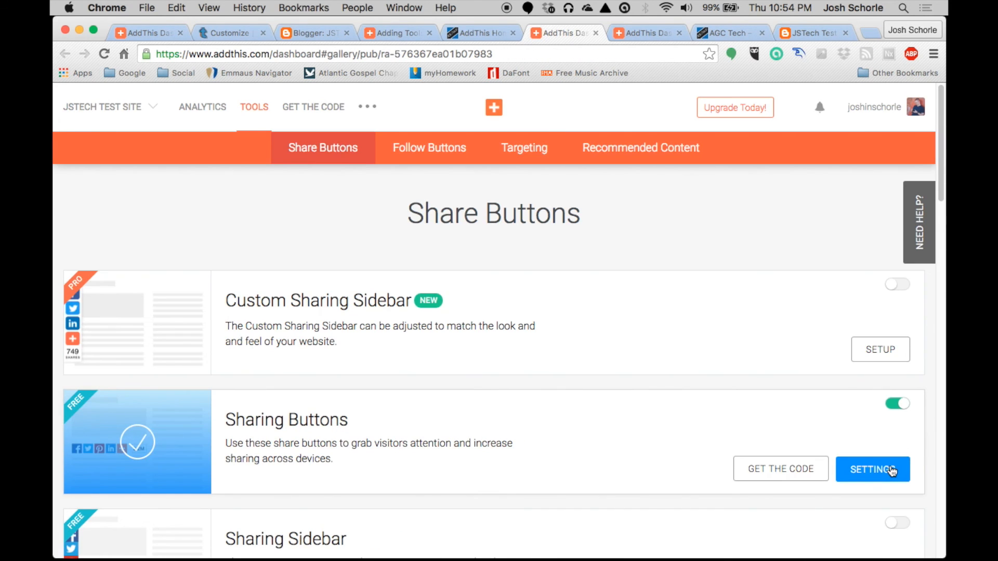
click(725, 33)
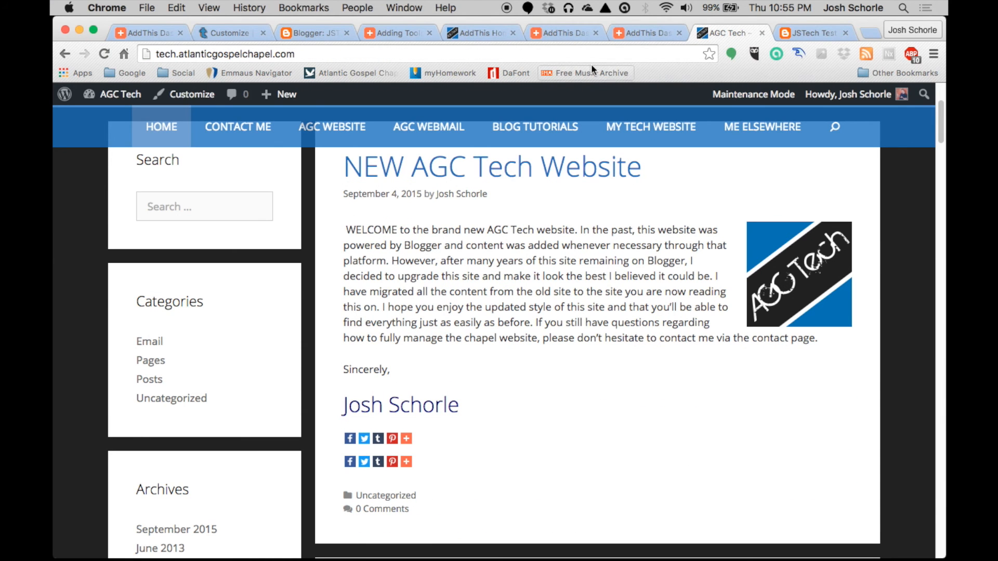
mouse_move(441, 432)
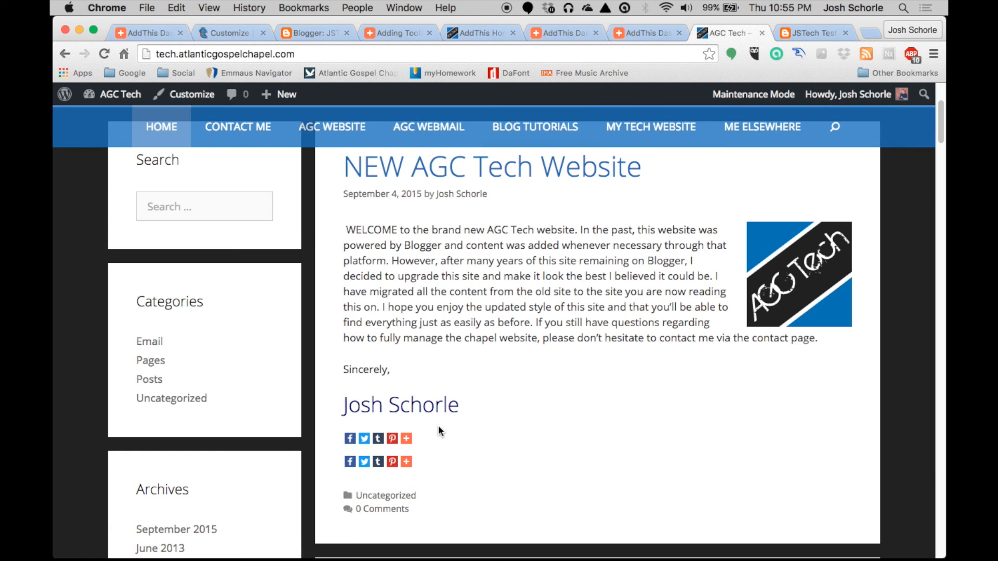